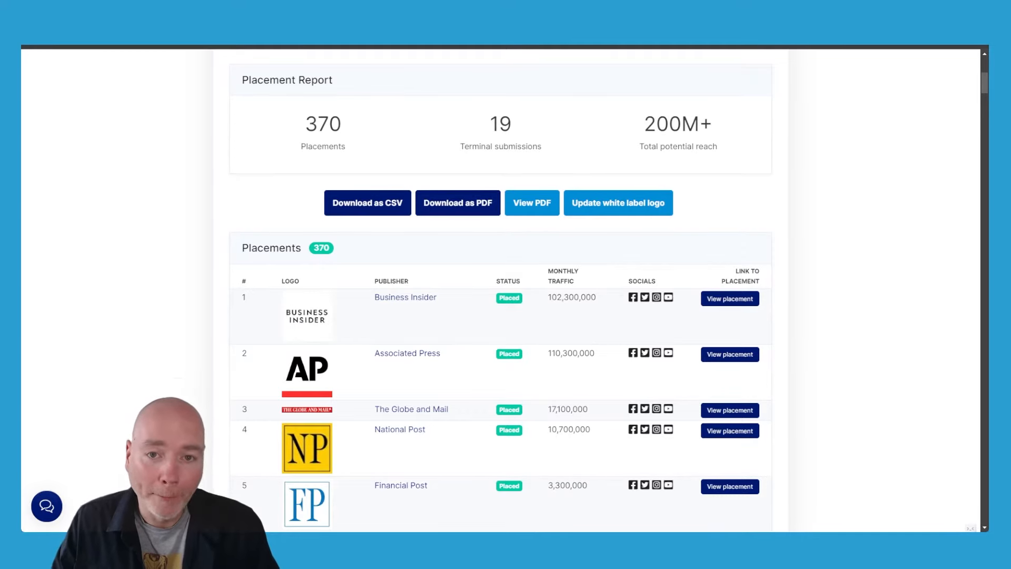
Open the Publishers directory and browse outlets like DäckSnack, Provins and Olimerca.
{"action": "scroll", "scroll_direction": "down", "scroll_amount": 3}
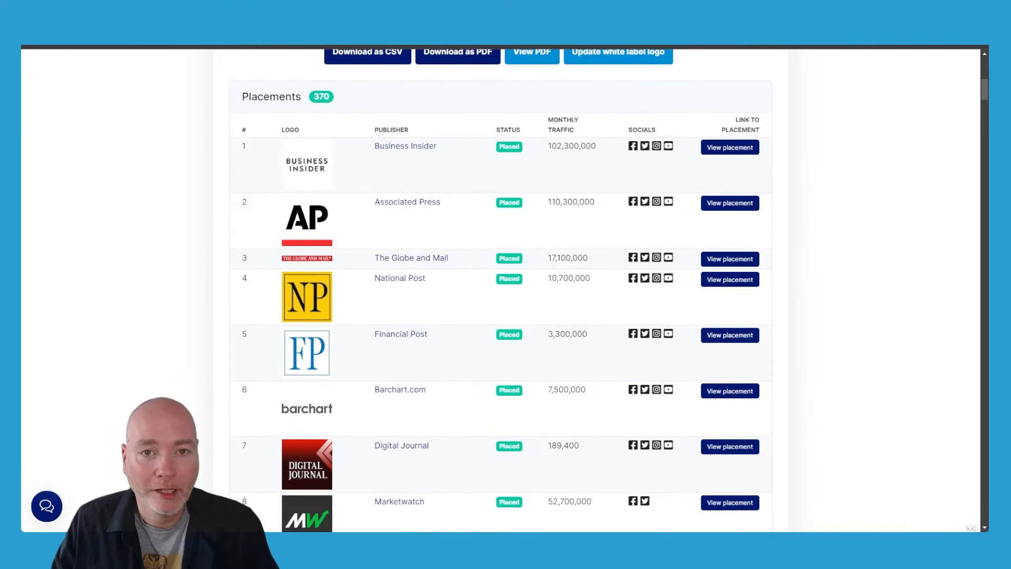
{"action": "scroll", "scroll_direction": "down", "scroll_amount": 3}
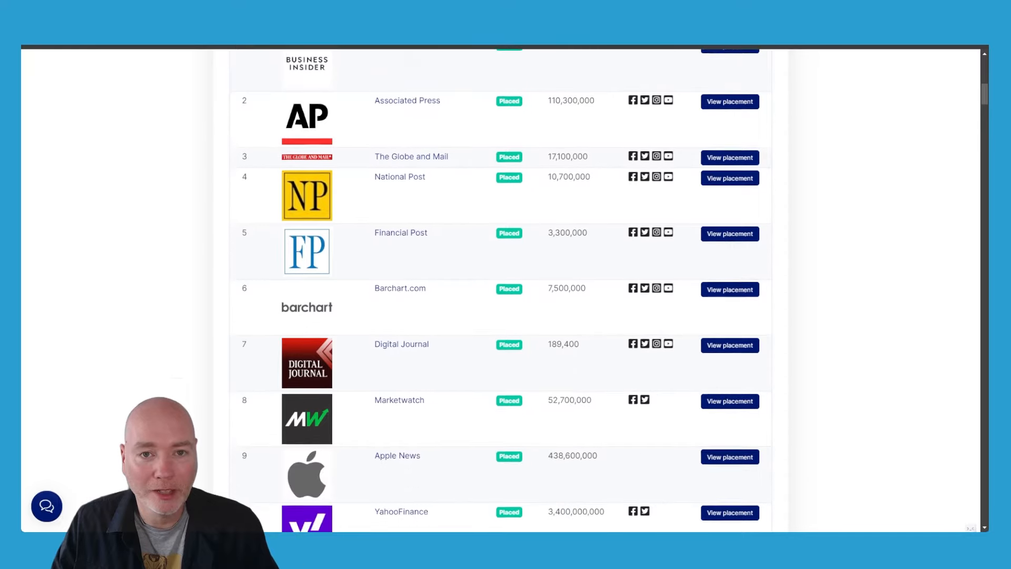
{"action": "scroll", "scroll_direction": "down", "scroll_amount": 3}
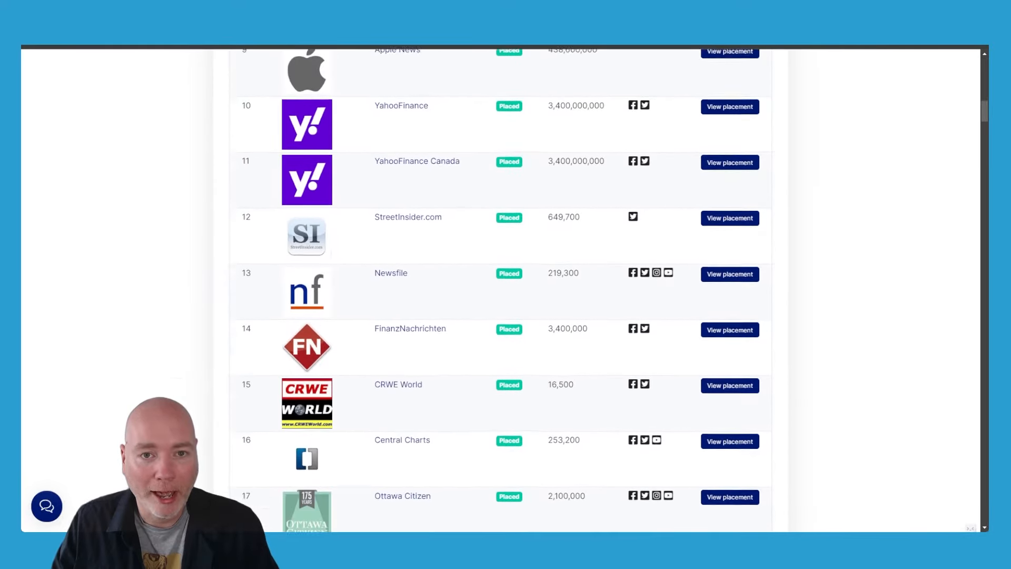
{"action": "scroll", "scroll_direction": "down", "scroll_amount": 3}
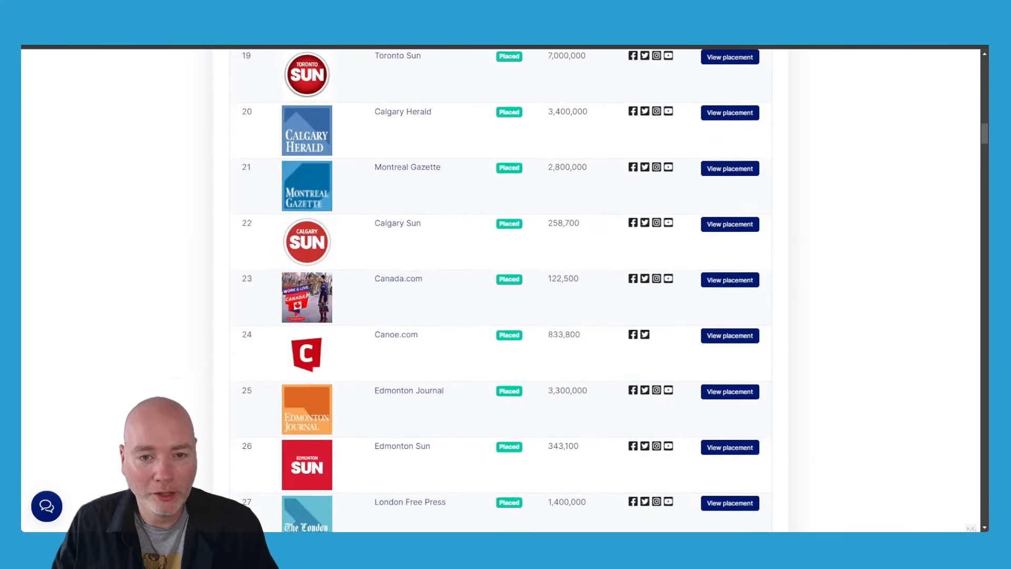
{"action": "scroll", "scroll_direction": "down", "scroll_amount": 3}
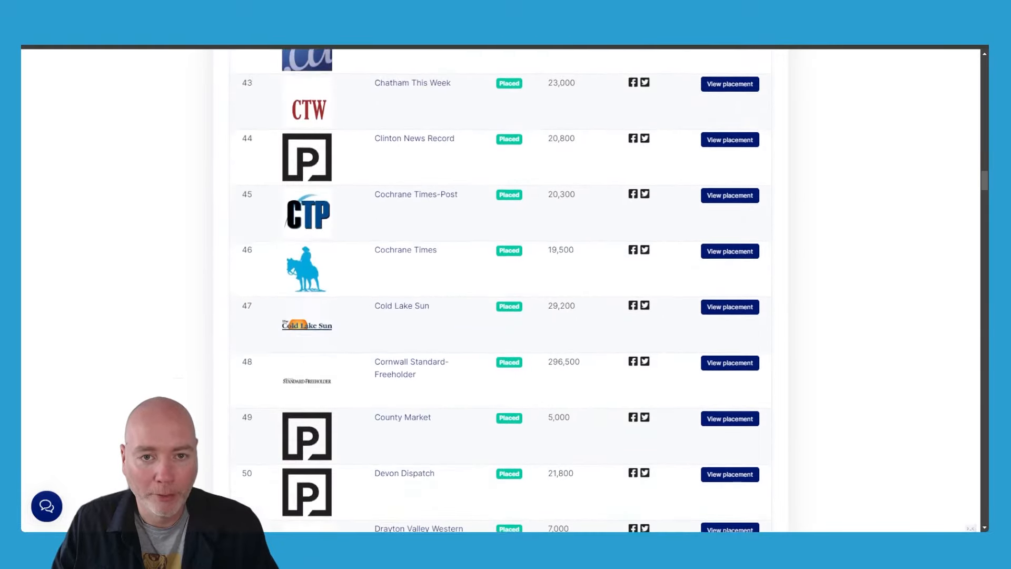
{"action": "scroll", "scroll_direction": "down", "scroll_amount": 3}
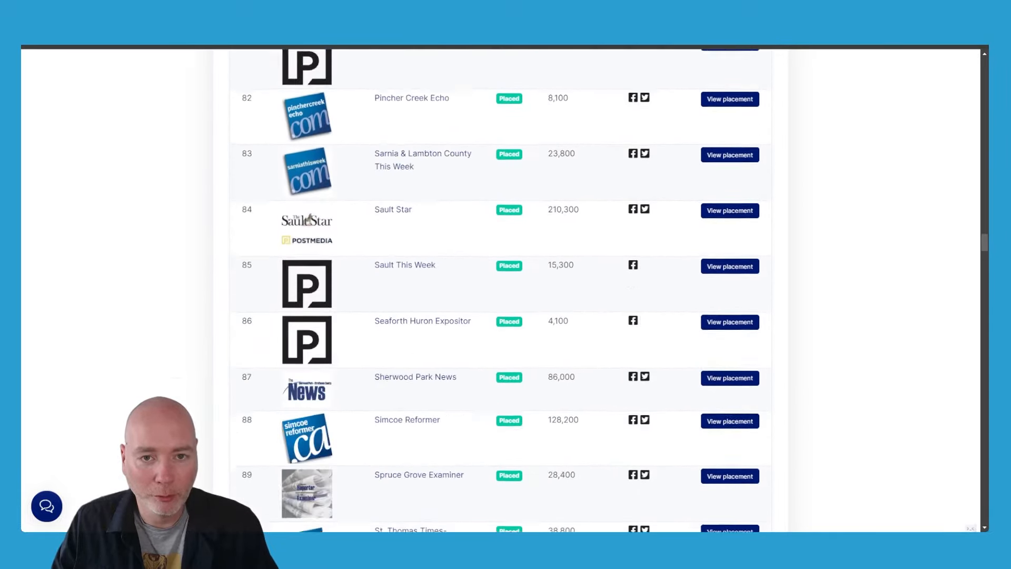
{"action": "scroll", "scroll_direction": "down", "scroll_amount": 3}
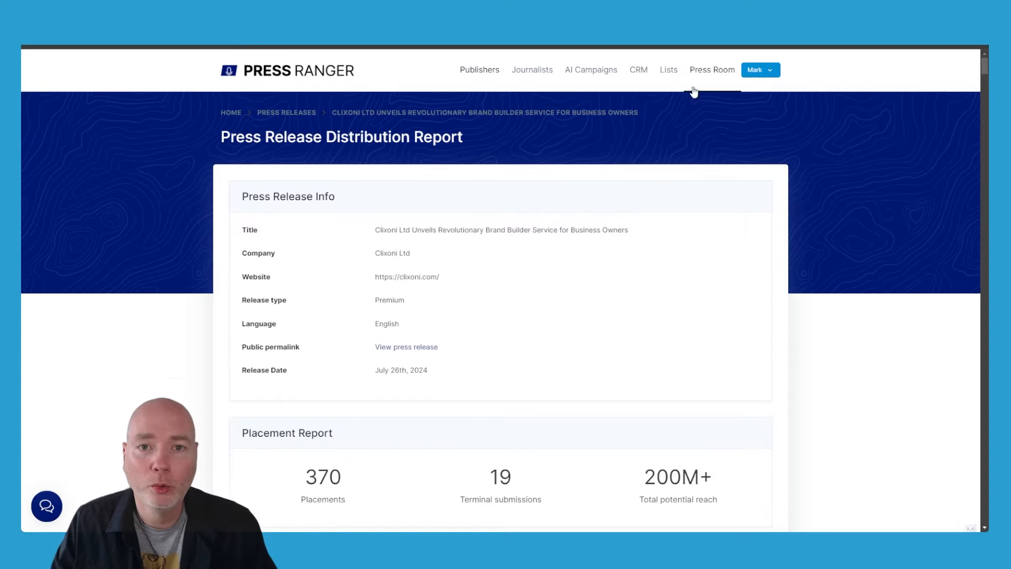
{"action": "left_click", "coordinate": [479, 70]}
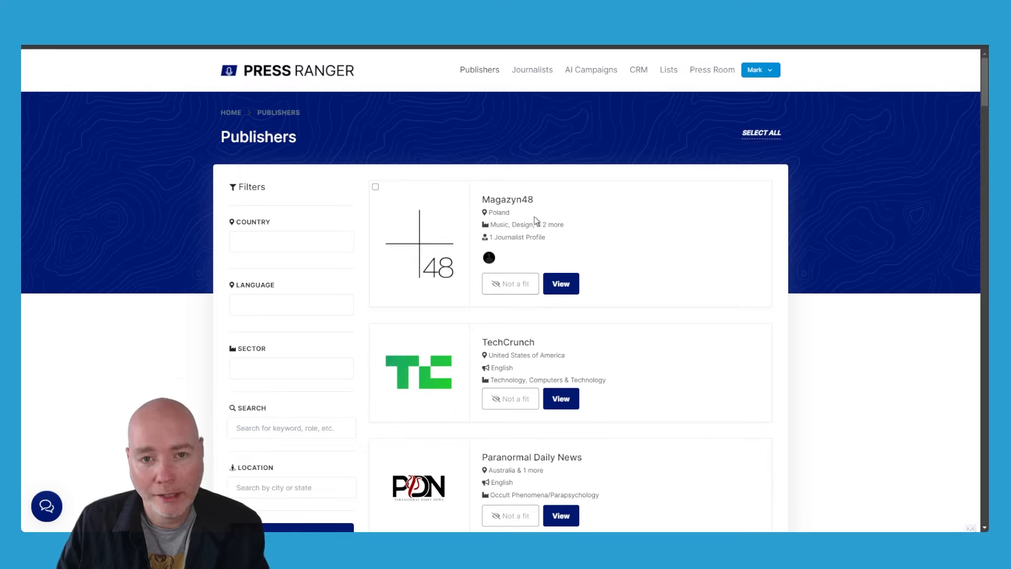
{"action": "mouse_move", "coordinate": [290, 222]}
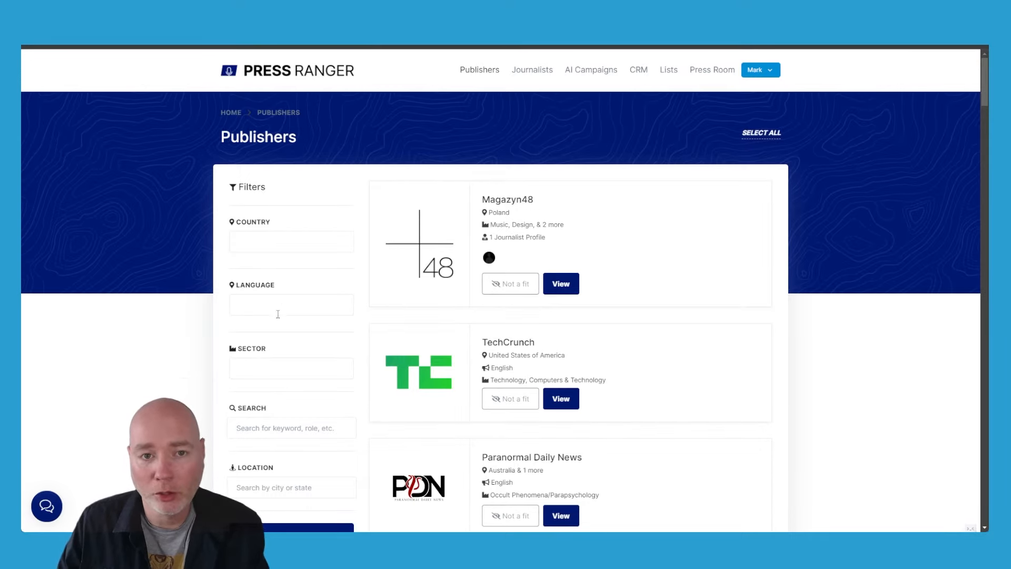
{"action": "scroll", "scroll_direction": "down", "scroll_amount": 3}
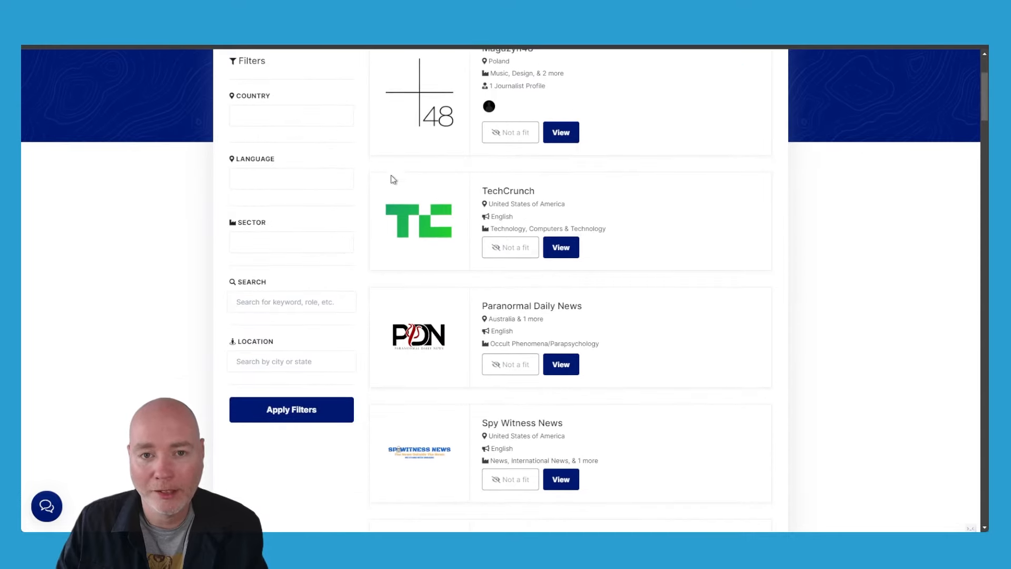
{"action": "scroll", "scroll_direction": "down", "scroll_amount": 3}
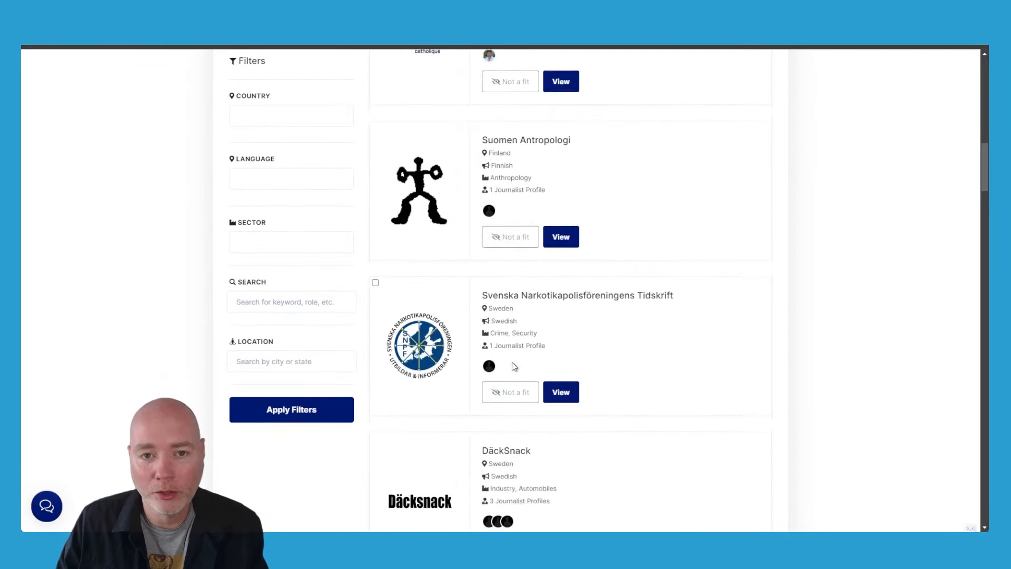
{"action": "scroll", "scroll_direction": "down", "scroll_amount": 3}
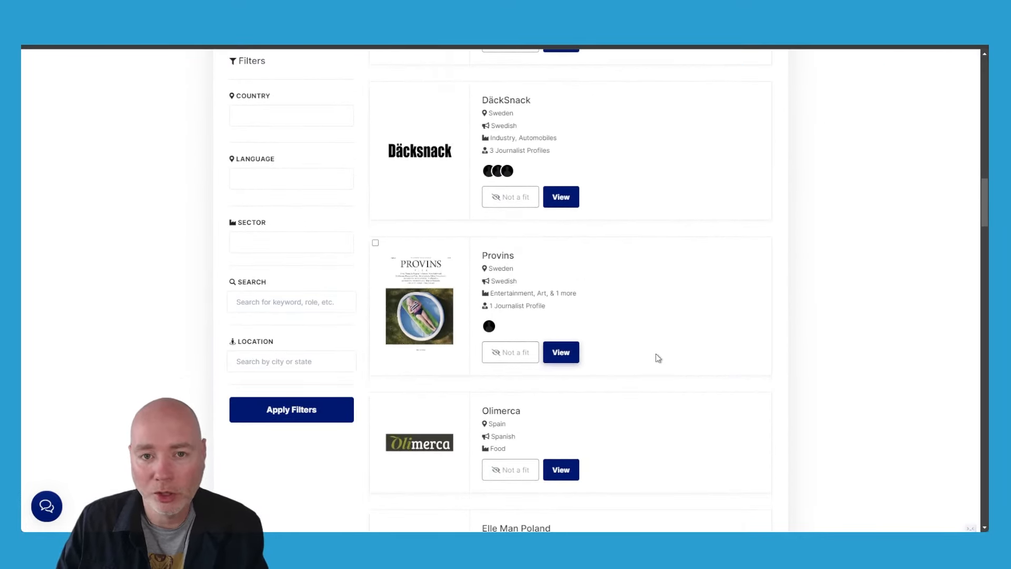
View the Provins profile, scrolling through its Swedish location, contact links and Clixoni fit.
{"action": "left_click", "coordinate": [560, 352]}
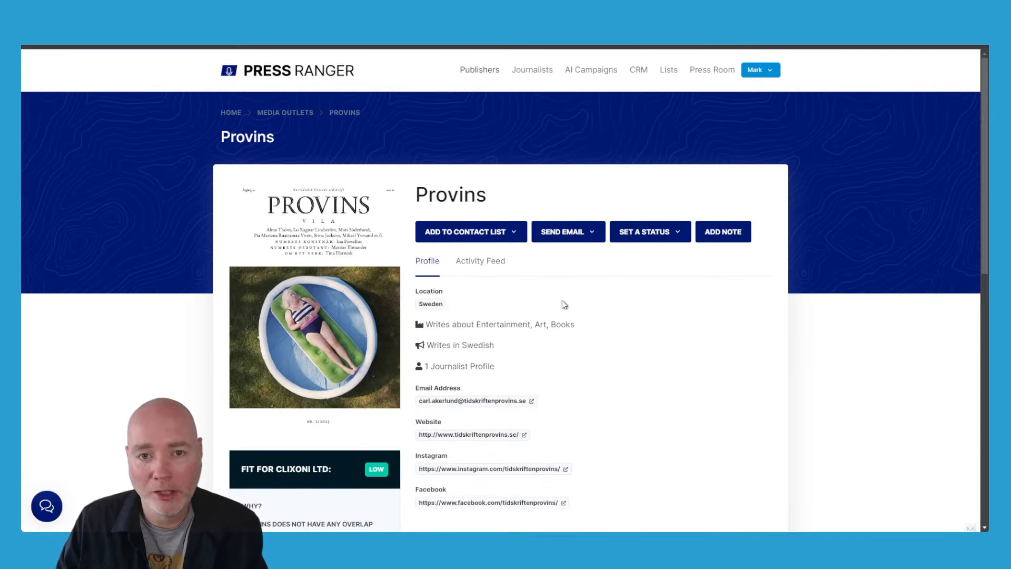
{"action": "scroll", "scroll_direction": "down", "scroll_amount": 3}
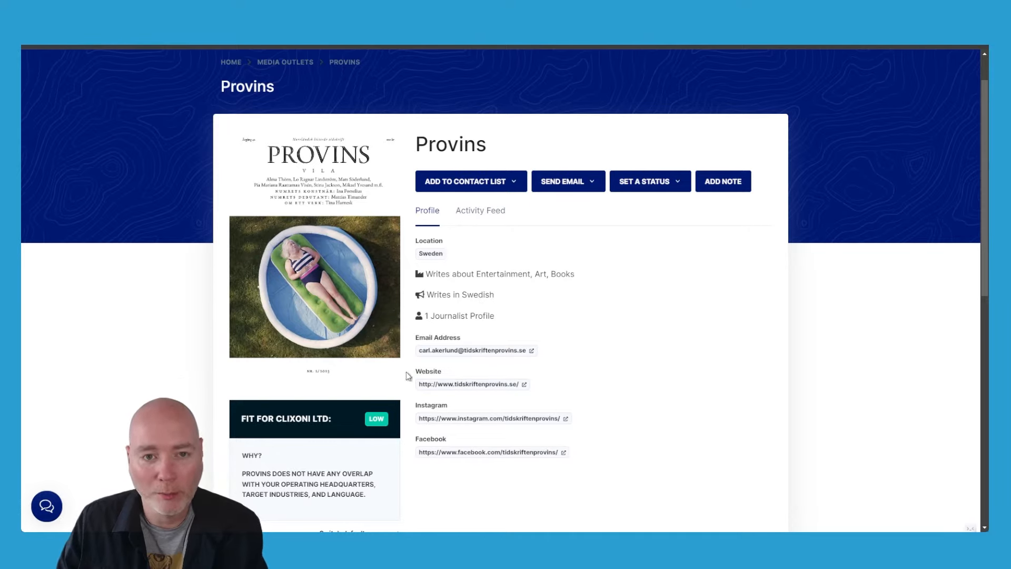
{"action": "scroll", "scroll_direction": "down", "scroll_amount": 3}
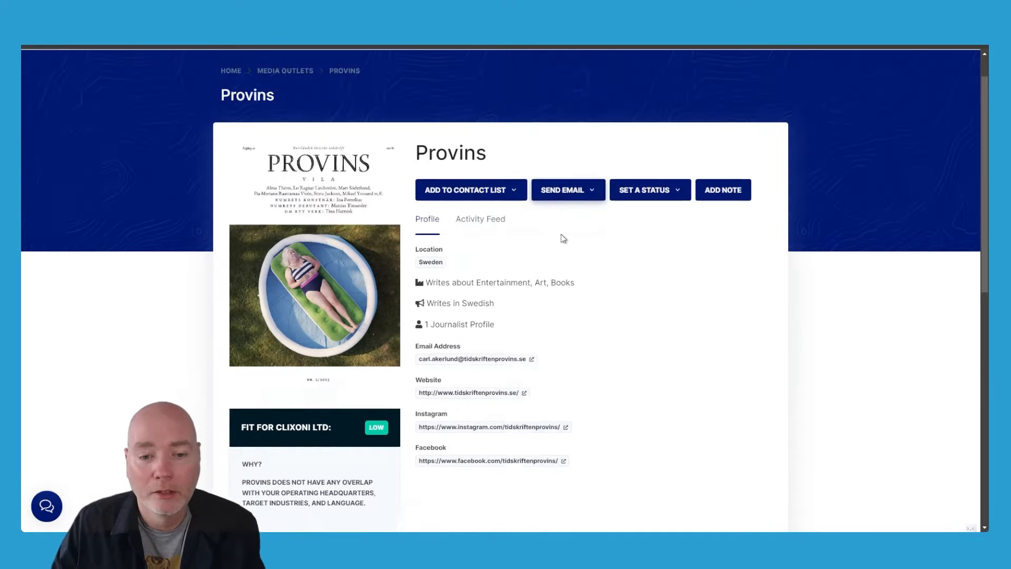
{"action": "scroll", "scroll_direction": "down", "scroll_amount": 3}
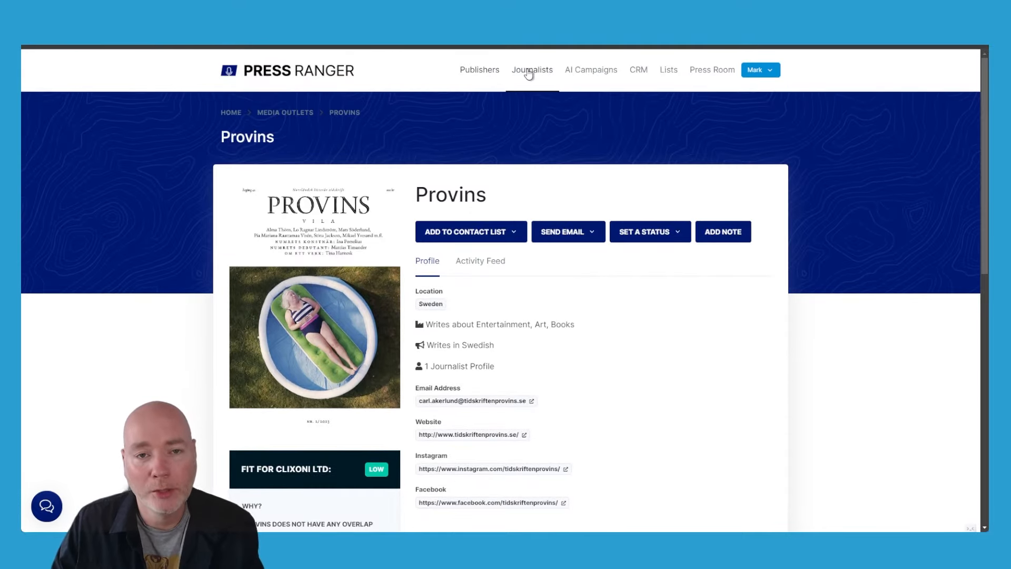
Go to the Journalists directory and scroll through the journalist cards.
{"action": "left_click", "coordinate": [531, 70]}
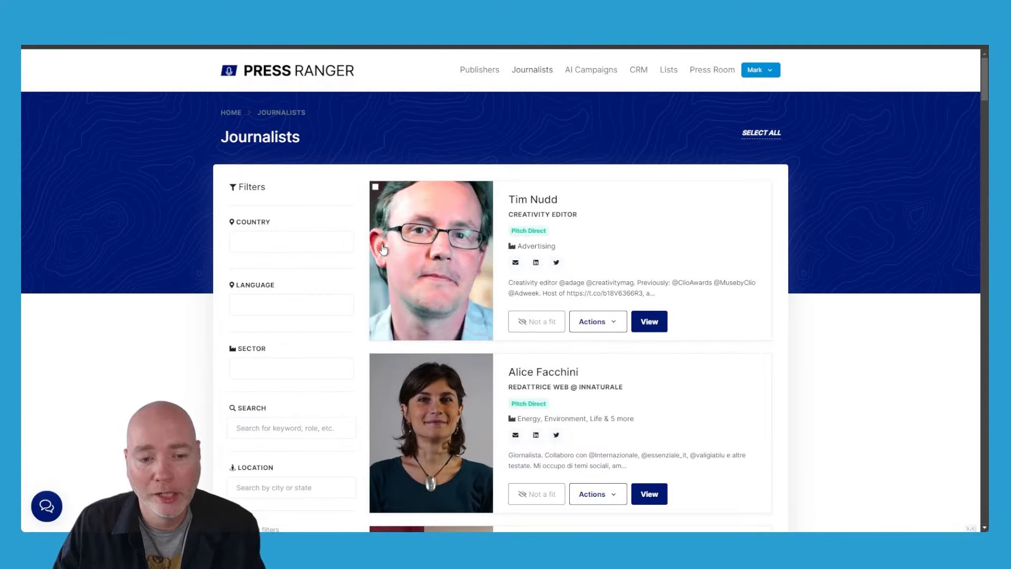
{"action": "scroll", "scroll_direction": "down", "scroll_amount": 3}
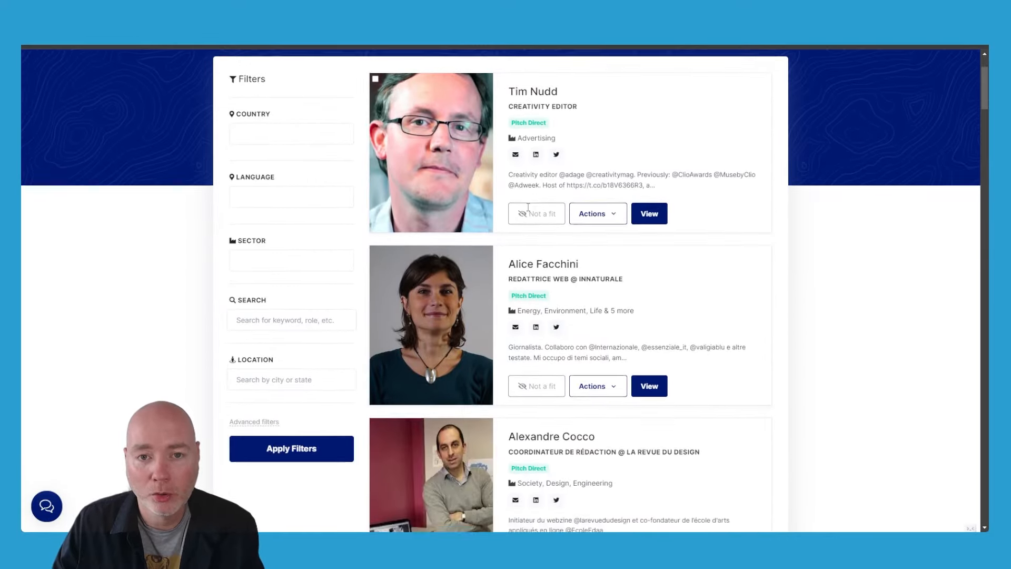
{"action": "scroll", "scroll_direction": "down", "scroll_amount": 3}
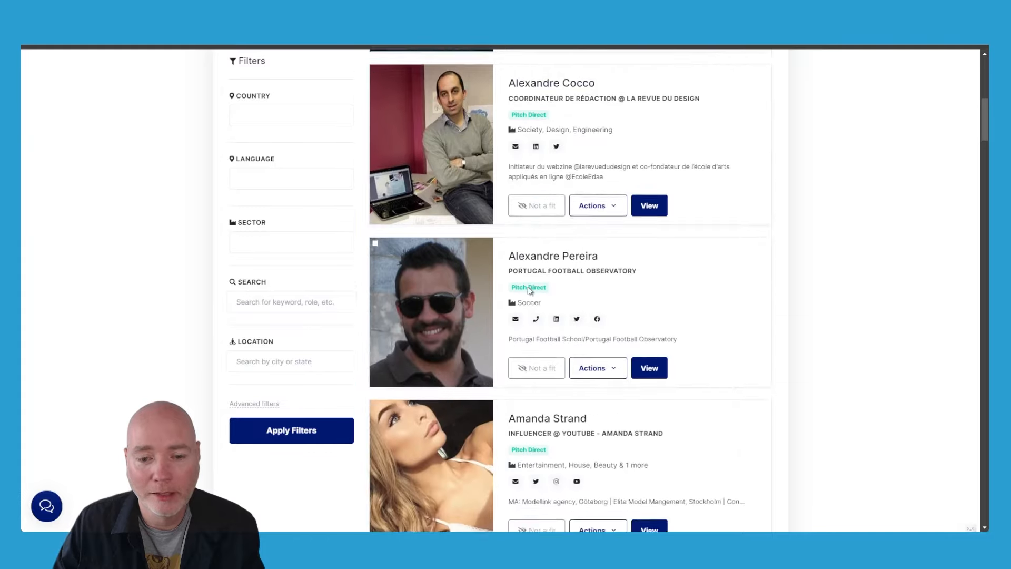
{"action": "scroll", "scroll_direction": "down", "scroll_amount": 3}
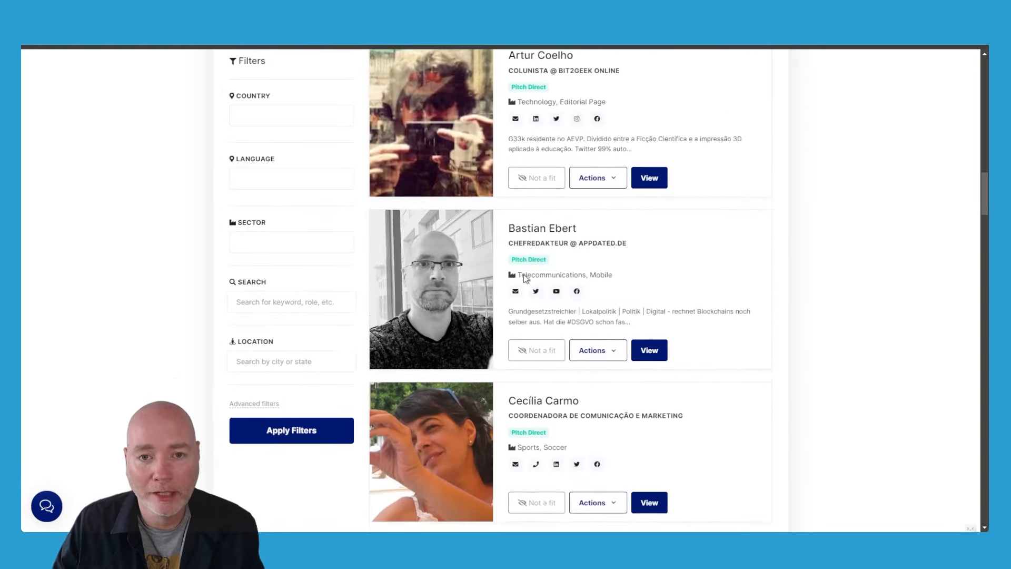
{"action": "scroll", "scroll_direction": "down", "scroll_amount": 3}
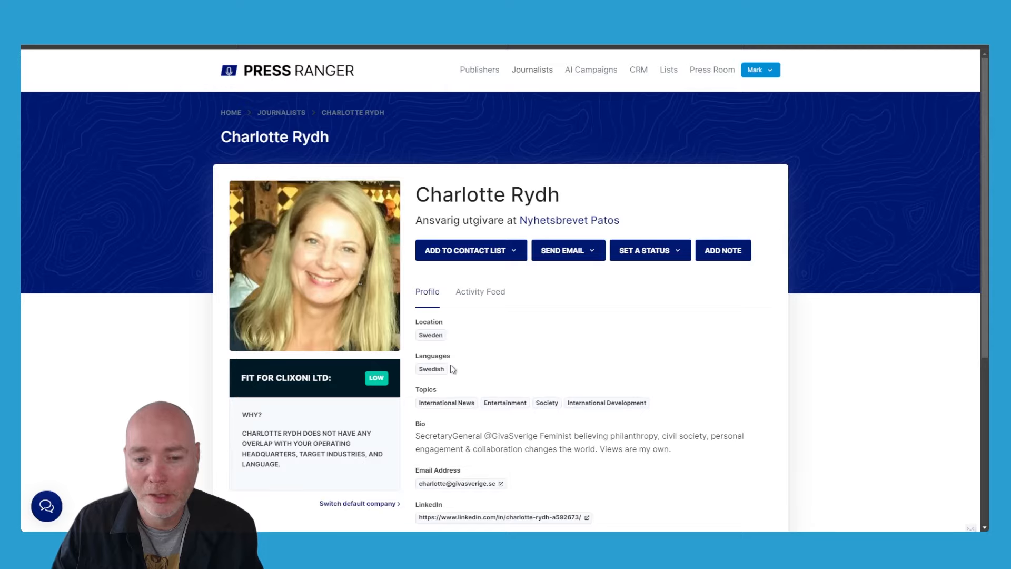
{"action": "scroll", "scroll_direction": "down", "scroll_amount": 3}
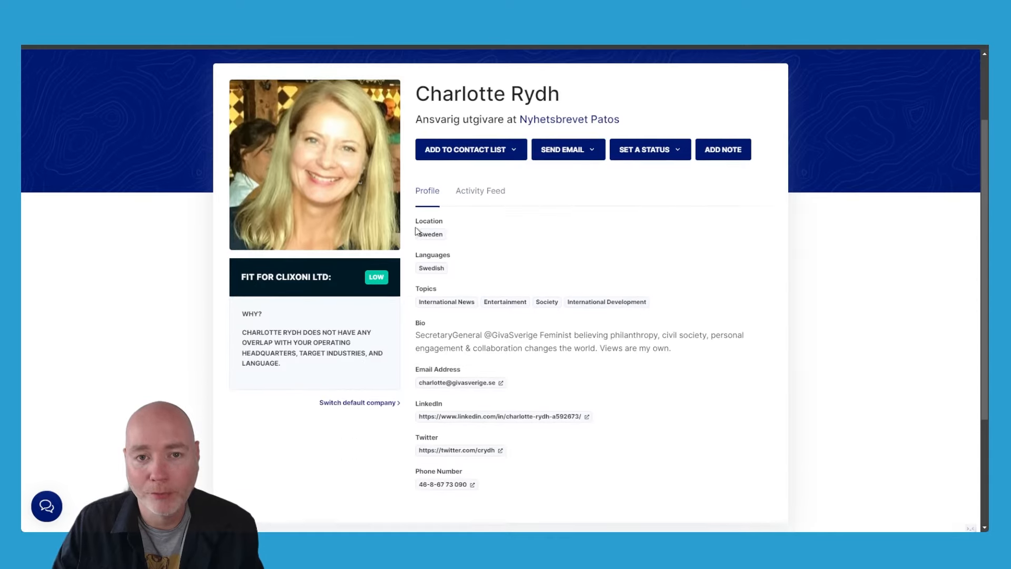
{"action": "scroll", "scroll_direction": "down", "scroll_amount": 3}
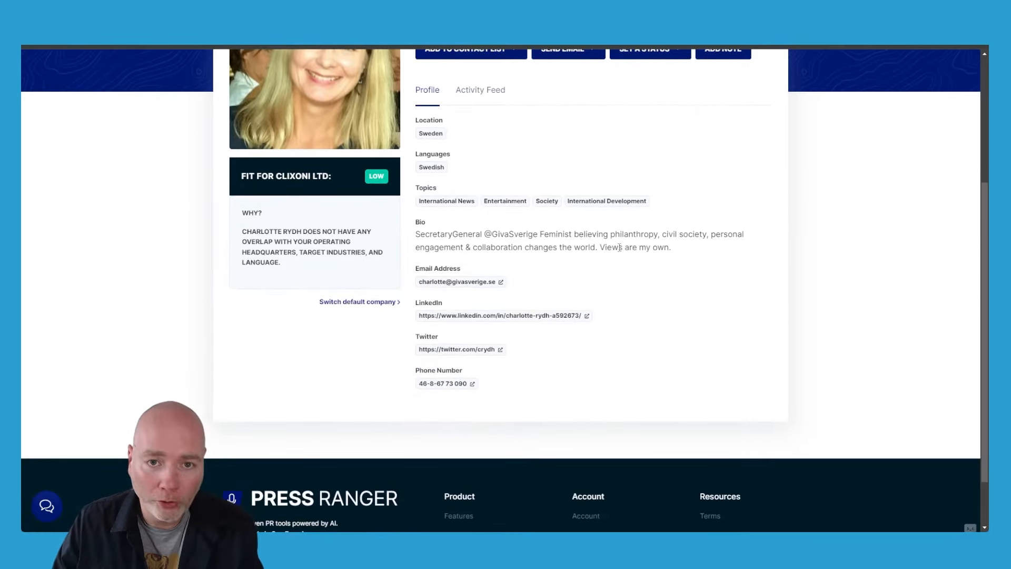
{"action": "scroll", "scroll_direction": "up", "scroll_amount": 3}
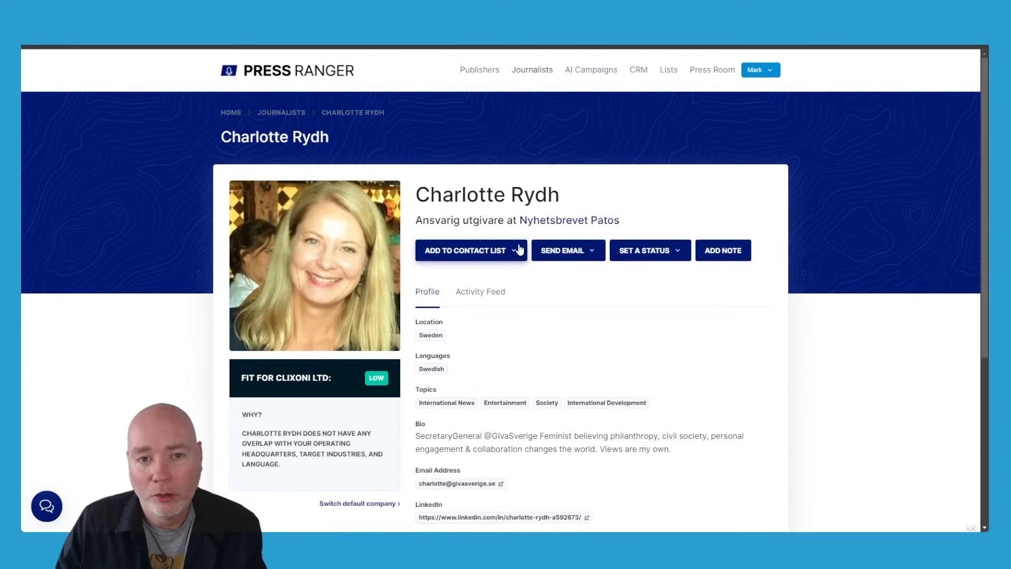
{"action": "left_click", "coordinate": [567, 250]}
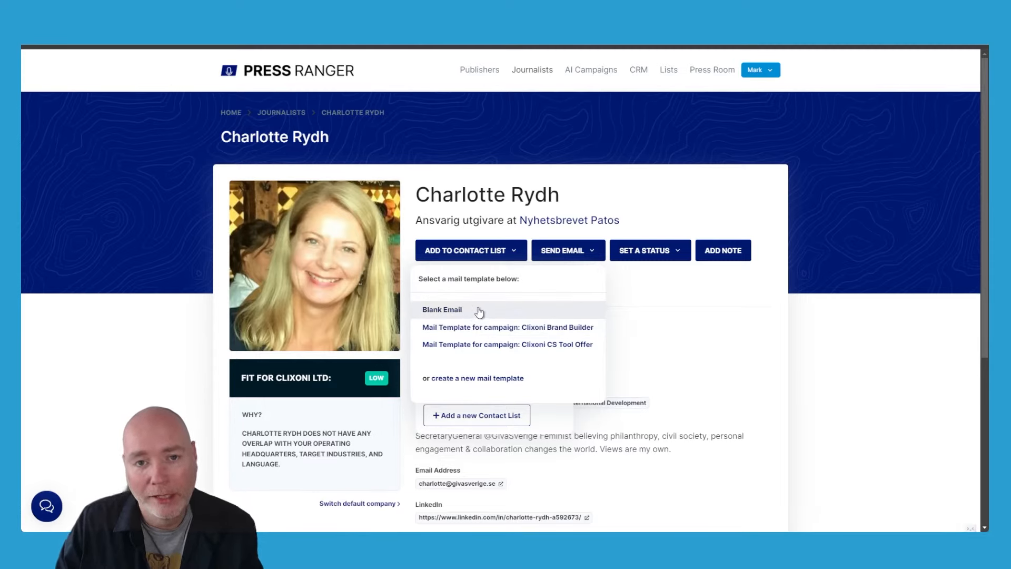
{"action": "mouse_move", "coordinate": [683, 330]}
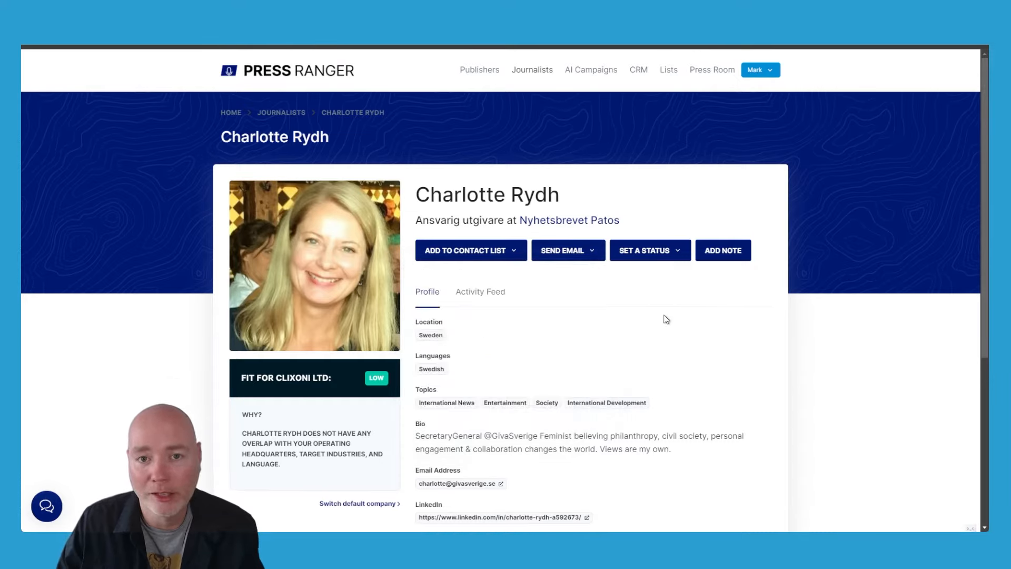
{"action": "left_click", "coordinate": [646, 250]}
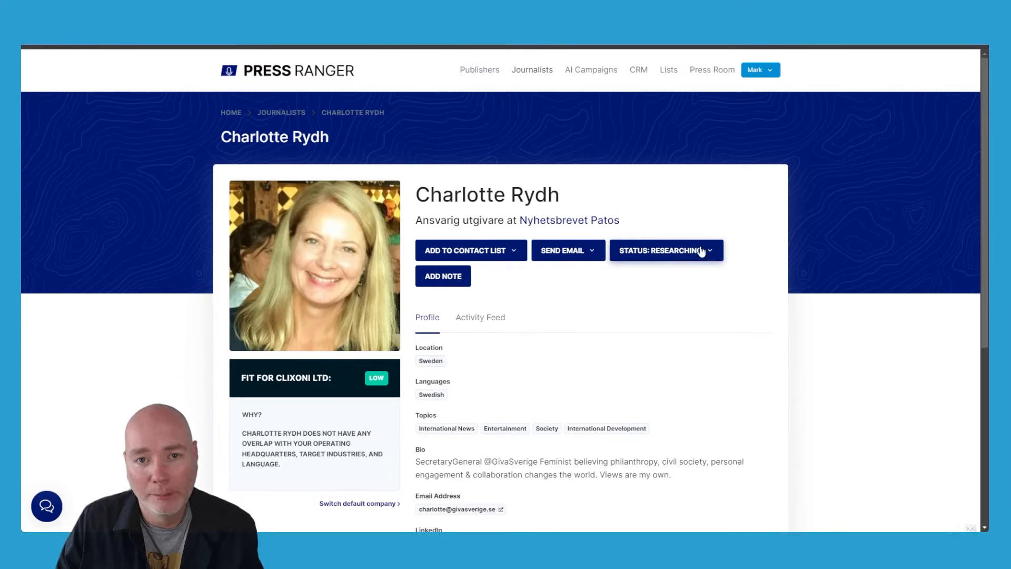
{"action": "left_click", "coordinate": [666, 250]}
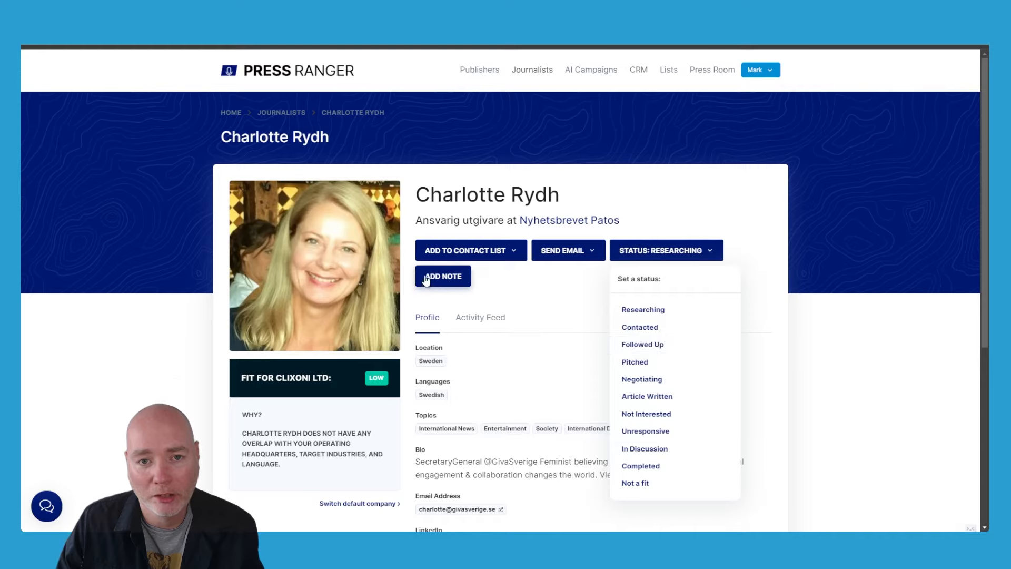
{"action": "mouse_move", "coordinate": [638, 69]}
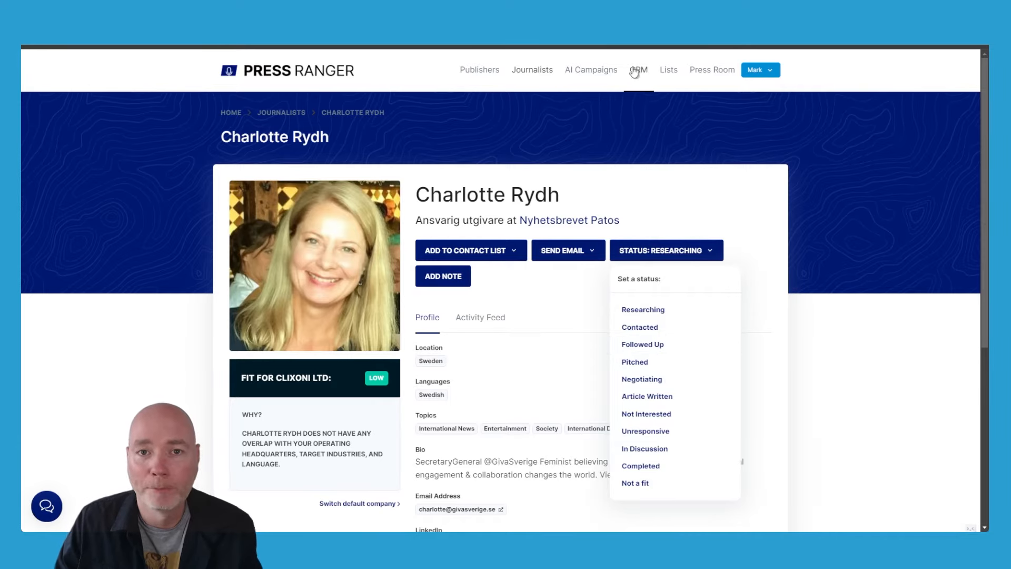
{"action": "left_click", "coordinate": [637, 70]}
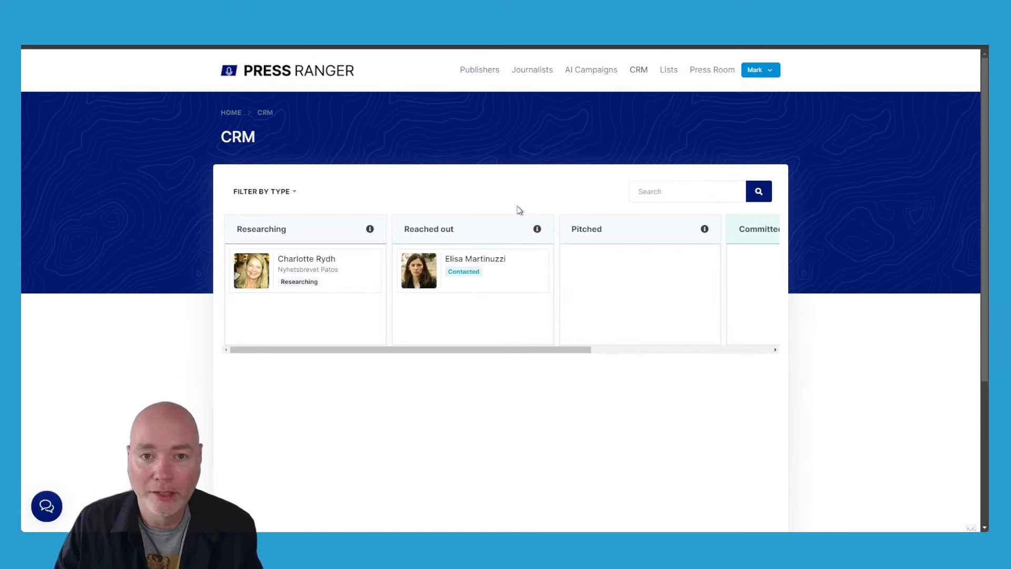
{"action": "mouse_move", "coordinate": [434, 262]}
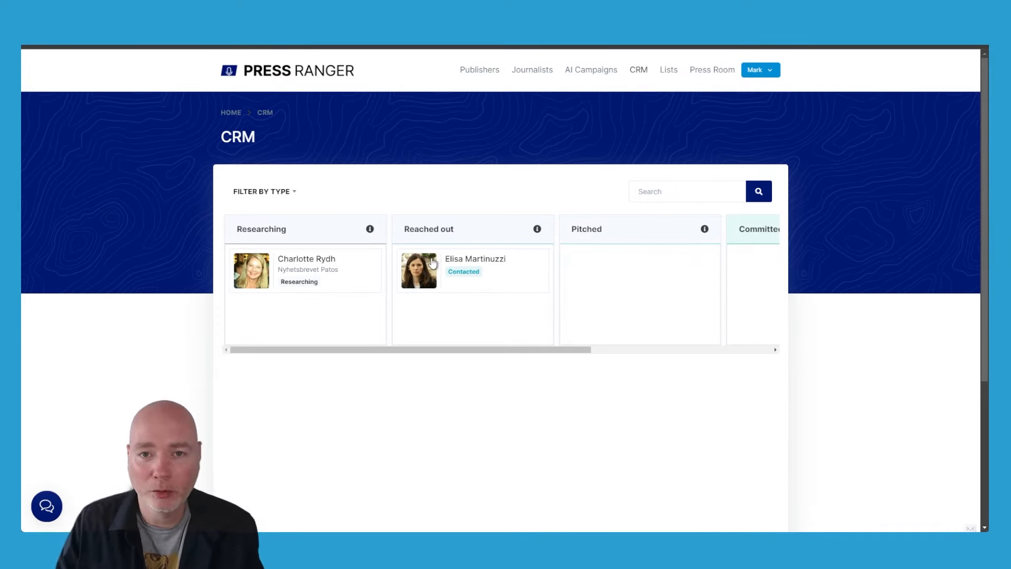
Go to AI Campaigns and view the Clixoni CS Tool Offer and Brand Builder campaigns.
{"action": "left_click", "coordinate": [591, 69]}
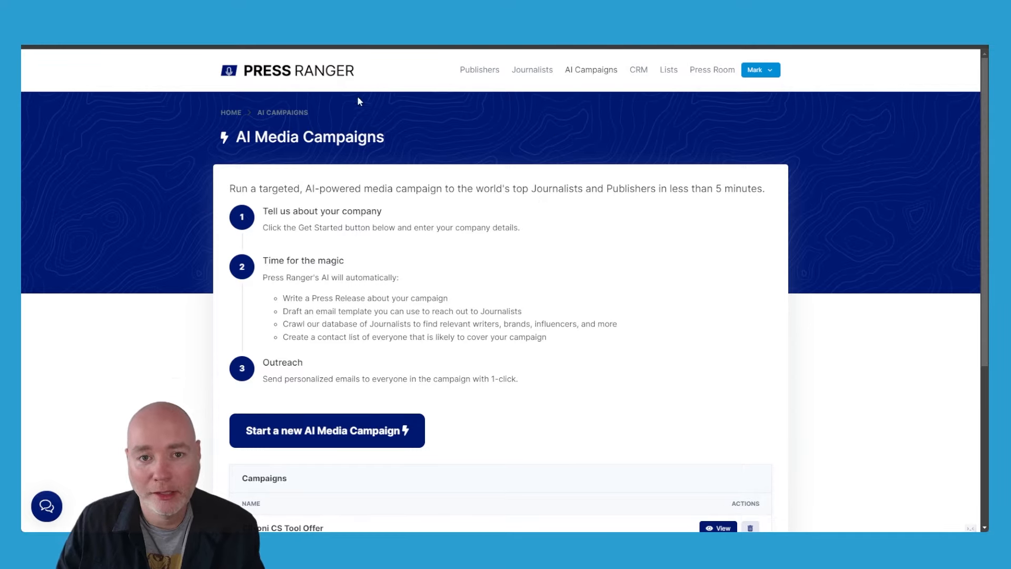
{"action": "mouse_move", "coordinate": [587, 104]}
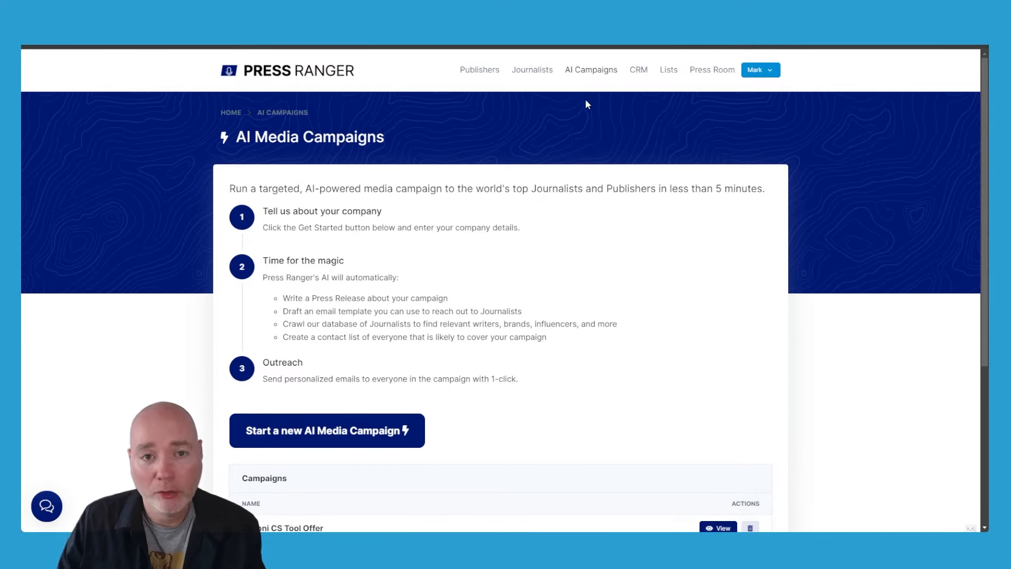
{"action": "mouse_move", "coordinate": [609, 360]}
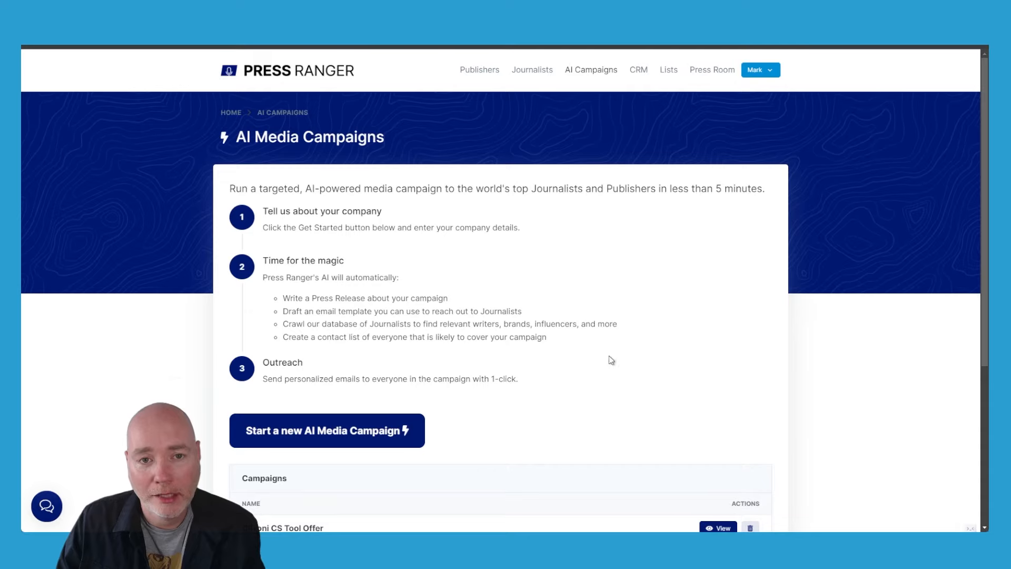
{"action": "scroll", "scroll_direction": "down", "scroll_amount": 3}
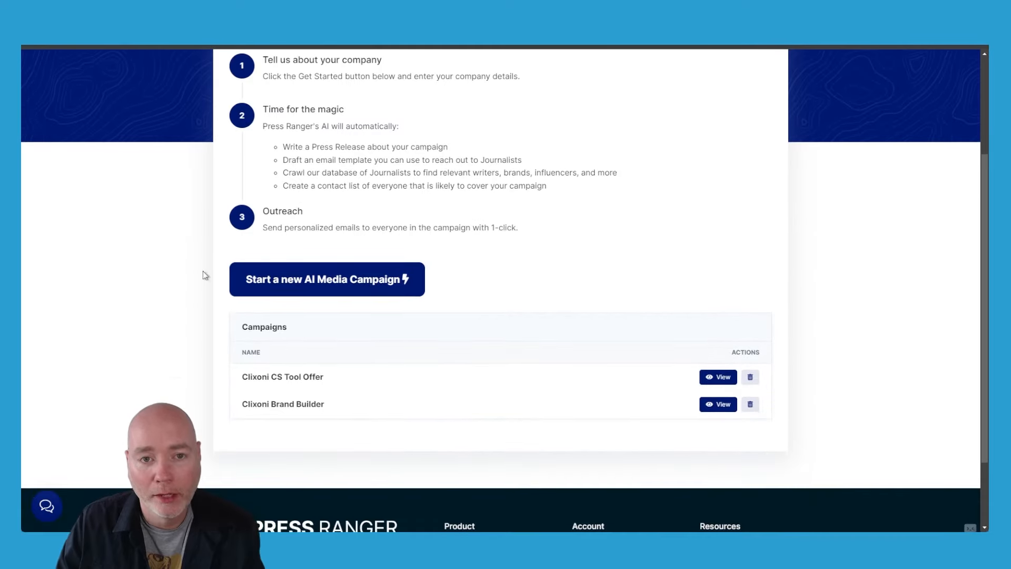
Start a new AI Media Campaign named 'test' and look over the add-company form.
{"action": "left_click", "coordinate": [327, 279]}
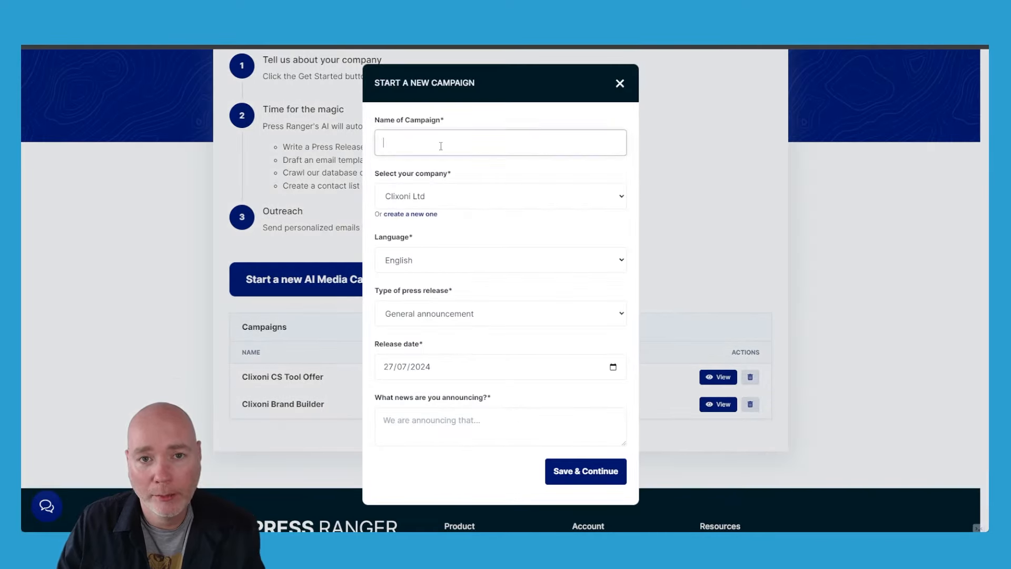
{"action": "type", "text": "test"}
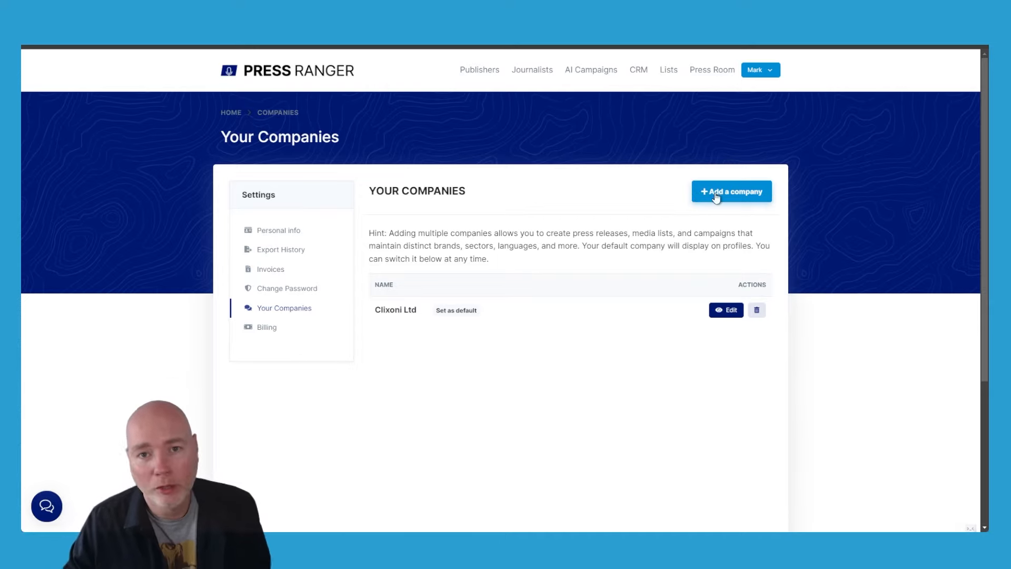
{"action": "left_click", "coordinate": [732, 190]}
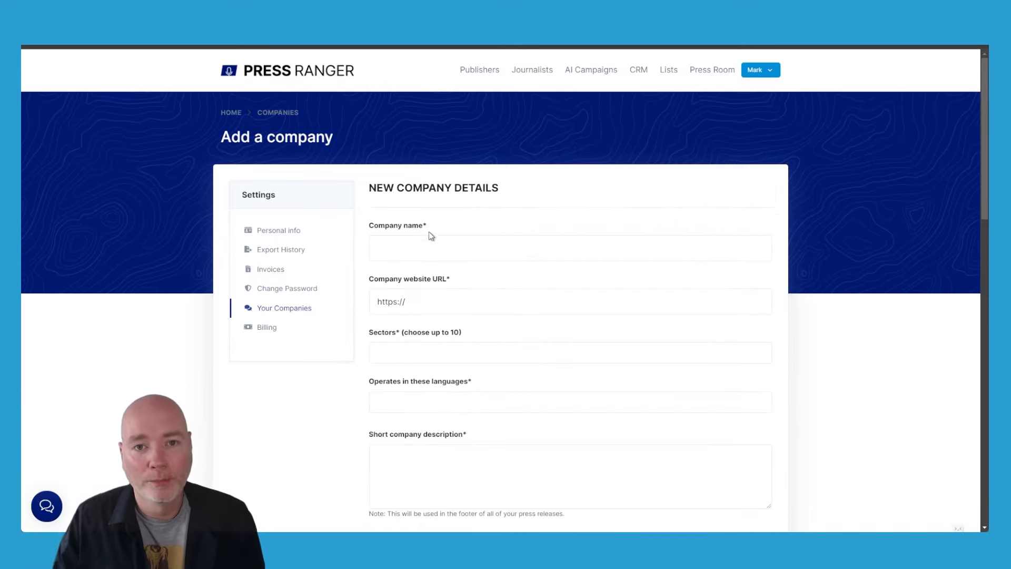
{"action": "scroll", "scroll_direction": "down", "scroll_amount": 3}
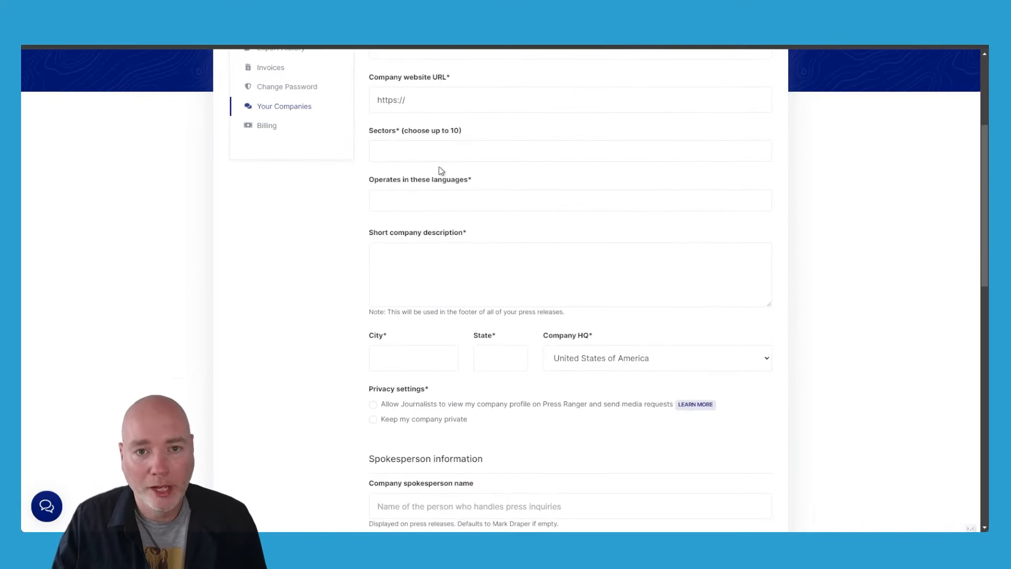
{"action": "scroll", "scroll_direction": "down", "scroll_amount": 3}
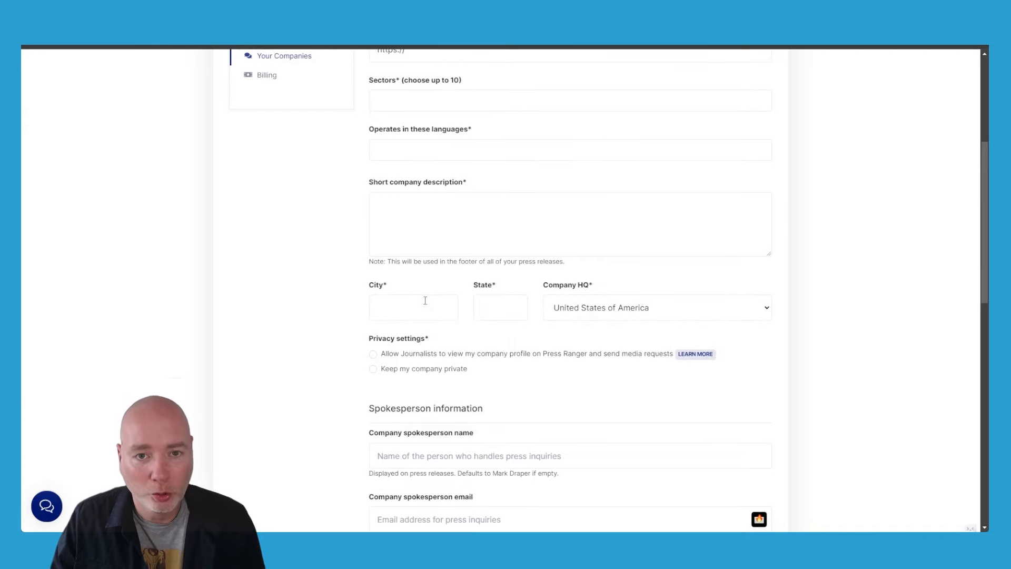
{"action": "scroll", "scroll_direction": "down", "scroll_amount": 3}
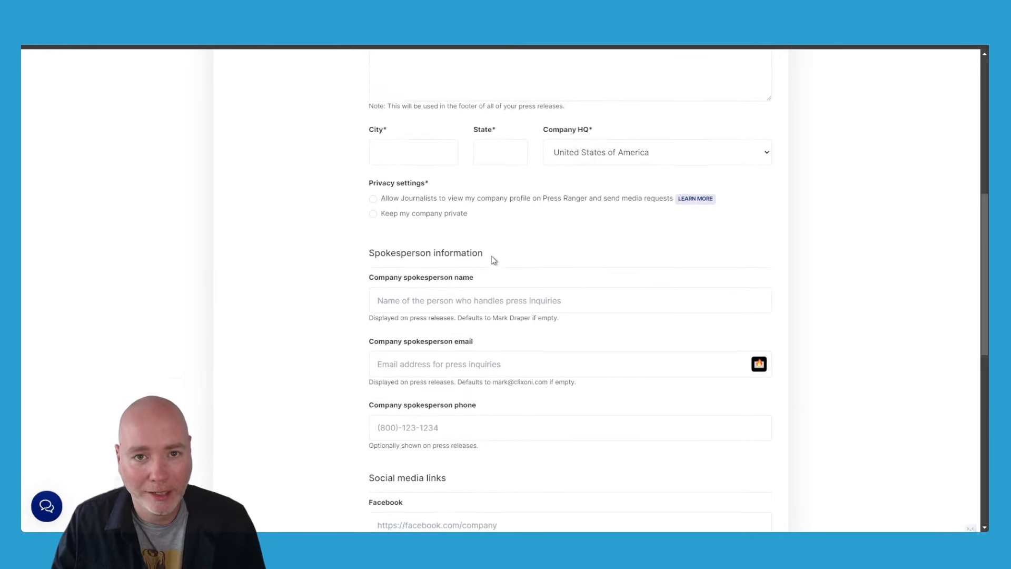
{"action": "scroll", "scroll_direction": "down", "scroll_amount": 3}
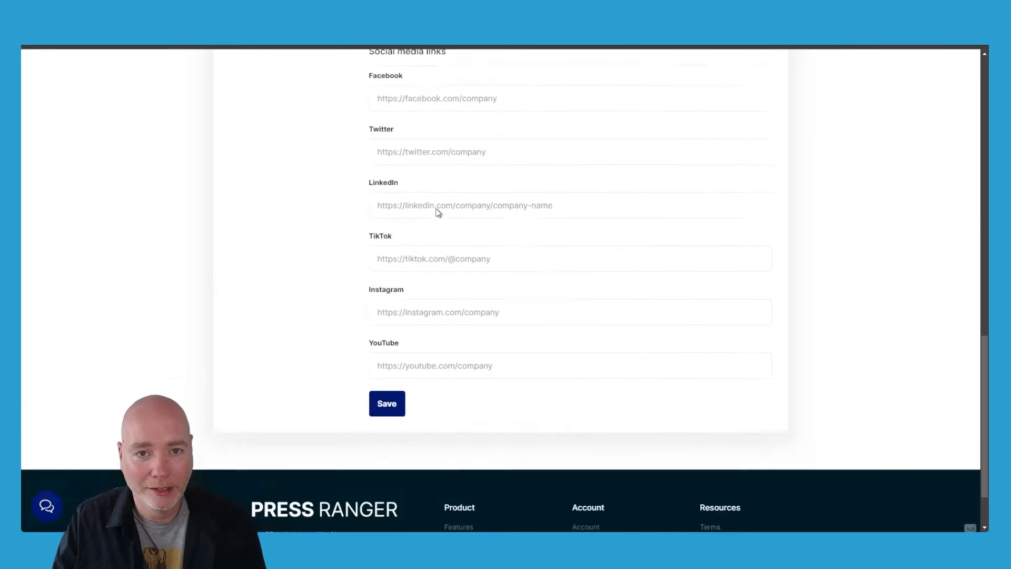
{"action": "scroll", "scroll_direction": "up", "scroll_amount": 3}
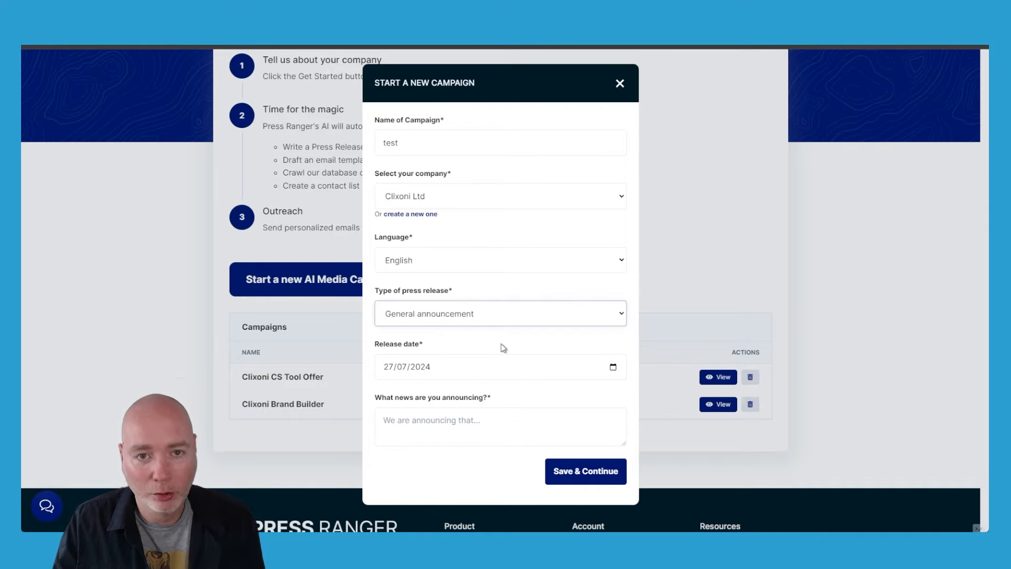
{"action": "mouse_move", "coordinate": [514, 368]}
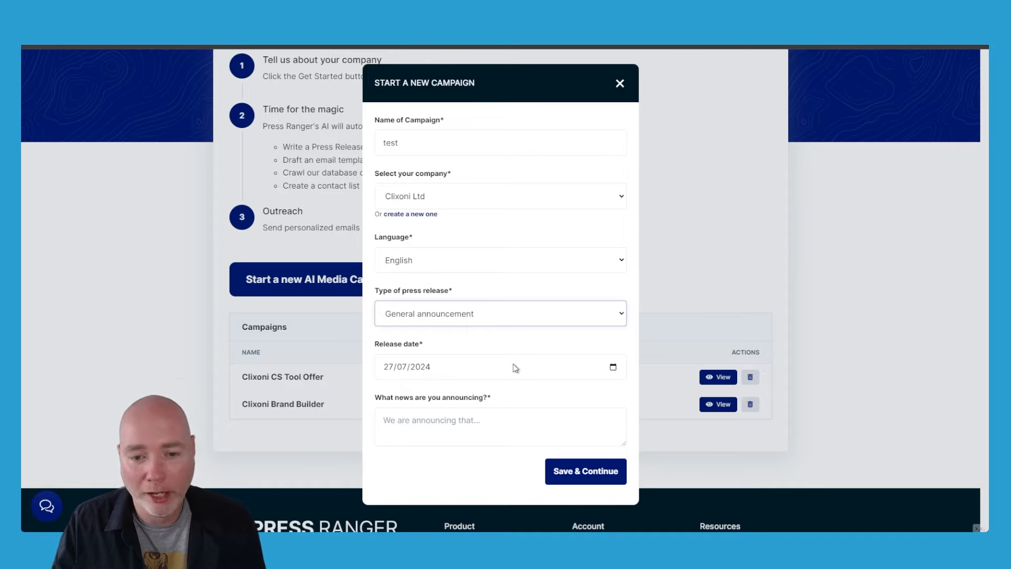
{"action": "left_click", "coordinate": [499, 313]}
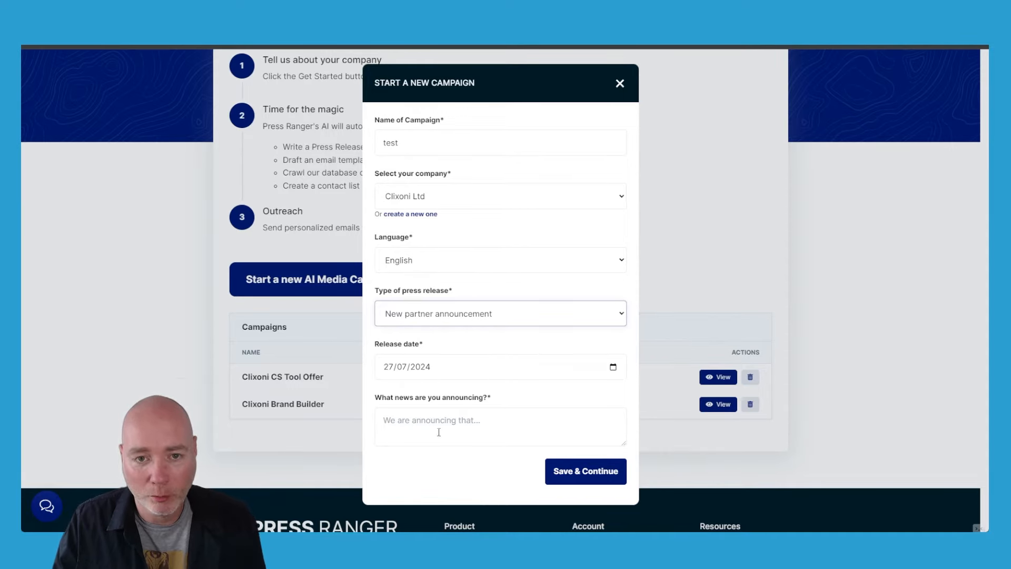
{"action": "type", "text": "Mark Draper, Director of Clixoni, has been granted CrawlQ consultant status. Clixoni will now use CrawlQ in all interactions with clients."}
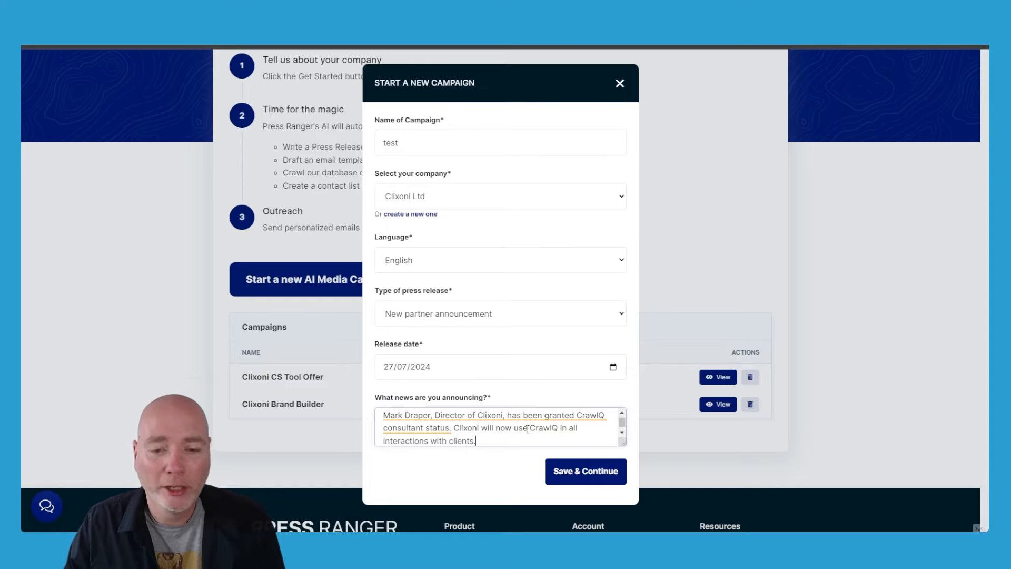
{"action": "mouse_move", "coordinate": [617, 456]}
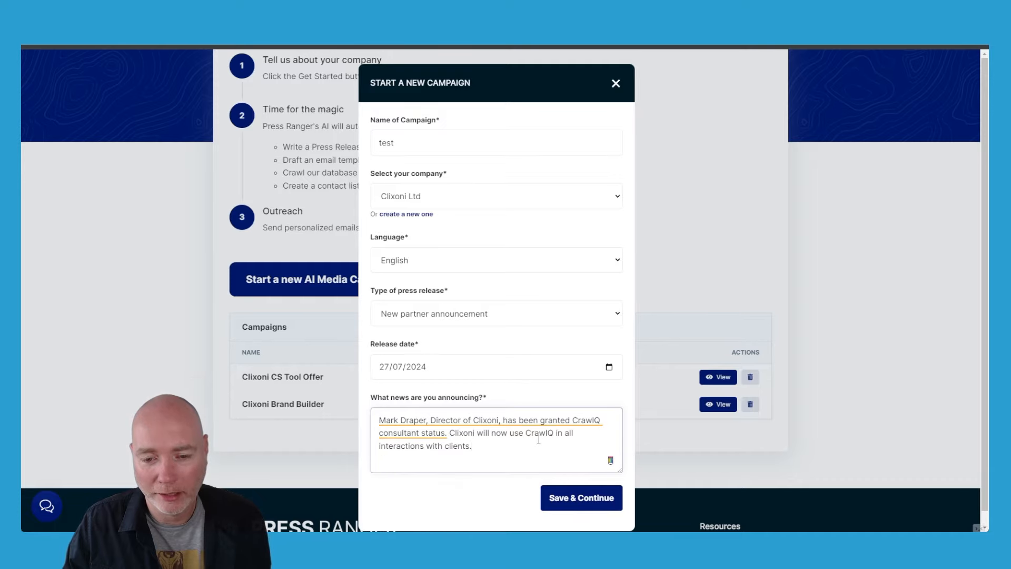
Save the test campaign to generate its content, then view the generated press release.
{"action": "left_click", "coordinate": [579, 497]}
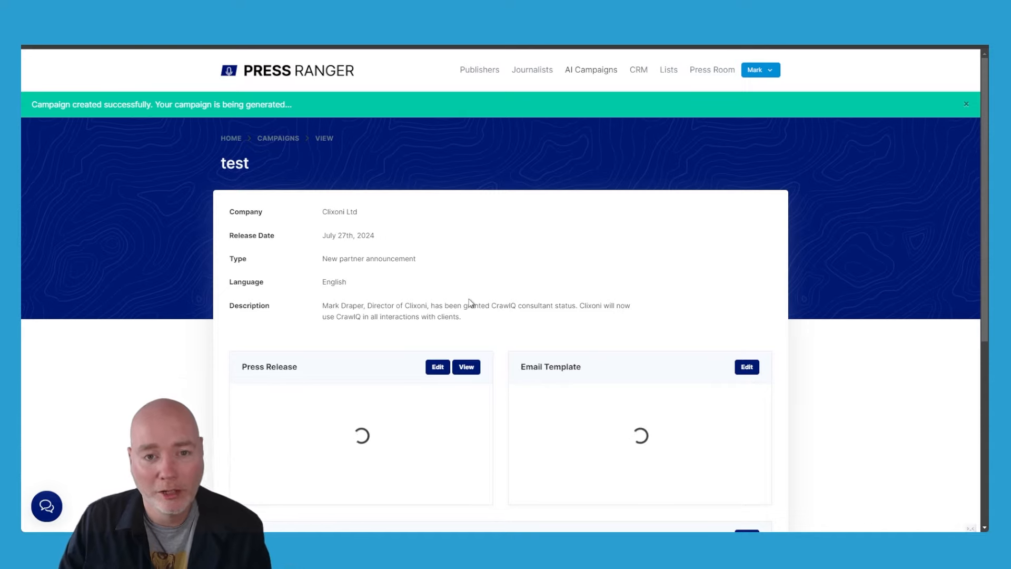
{"action": "mouse_move", "coordinate": [461, 295]}
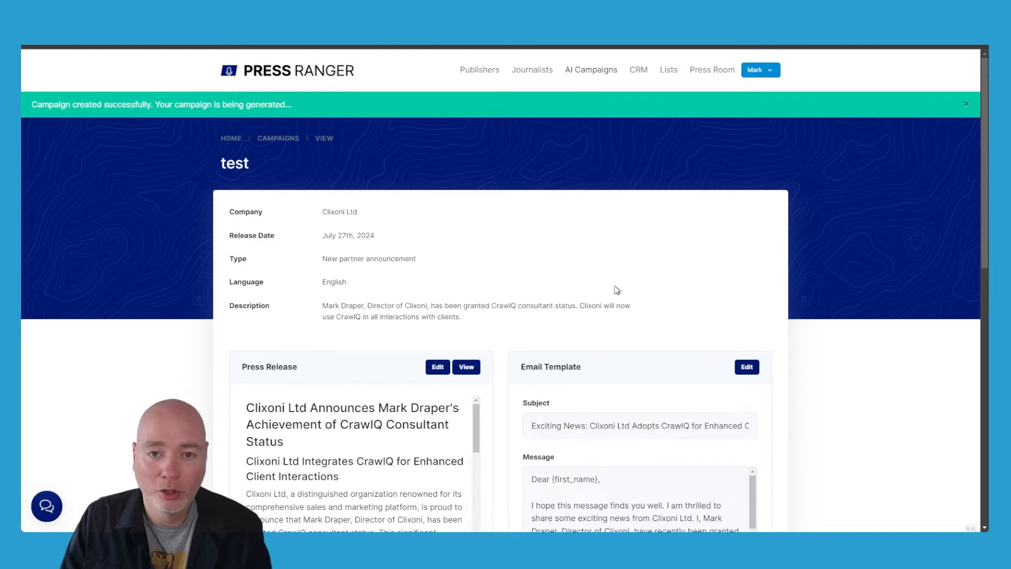
{"action": "left_click", "coordinate": [465, 367]}
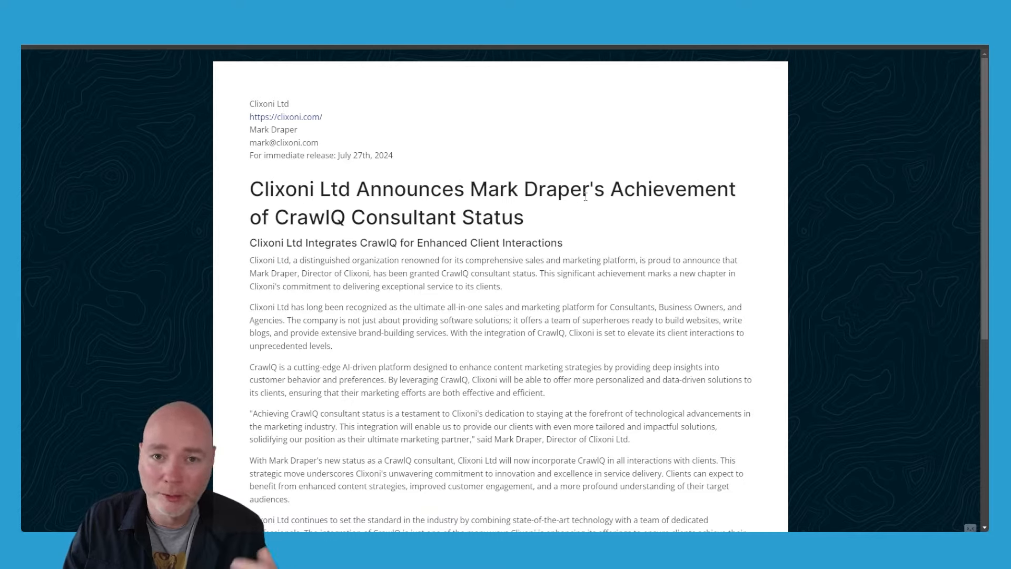
Scroll through the press release to the footer and return to the test campaign page.
{"action": "scroll", "scroll_direction": "down", "scroll_amount": 3}
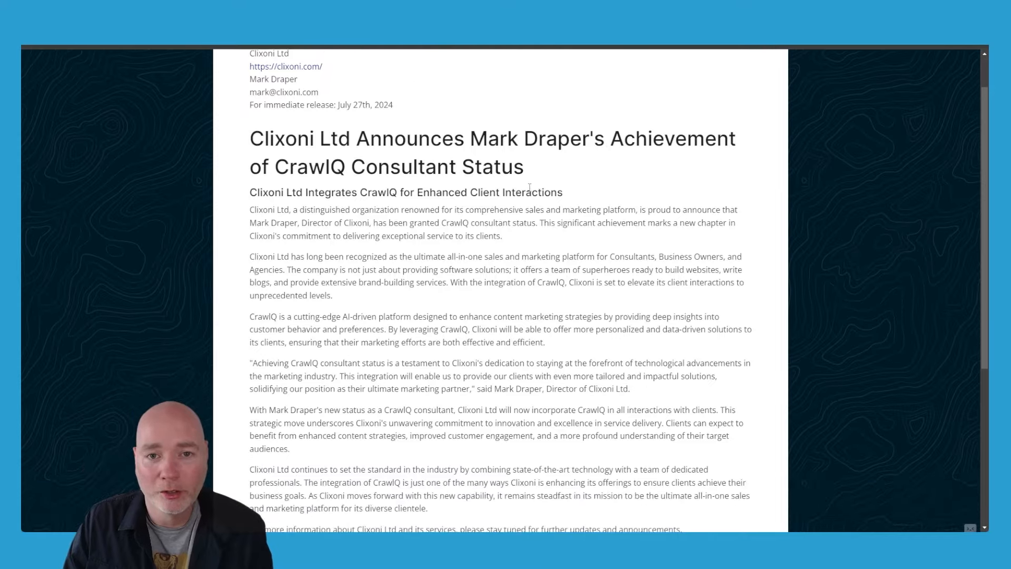
{"action": "scroll", "scroll_direction": "down", "scroll_amount": 3}
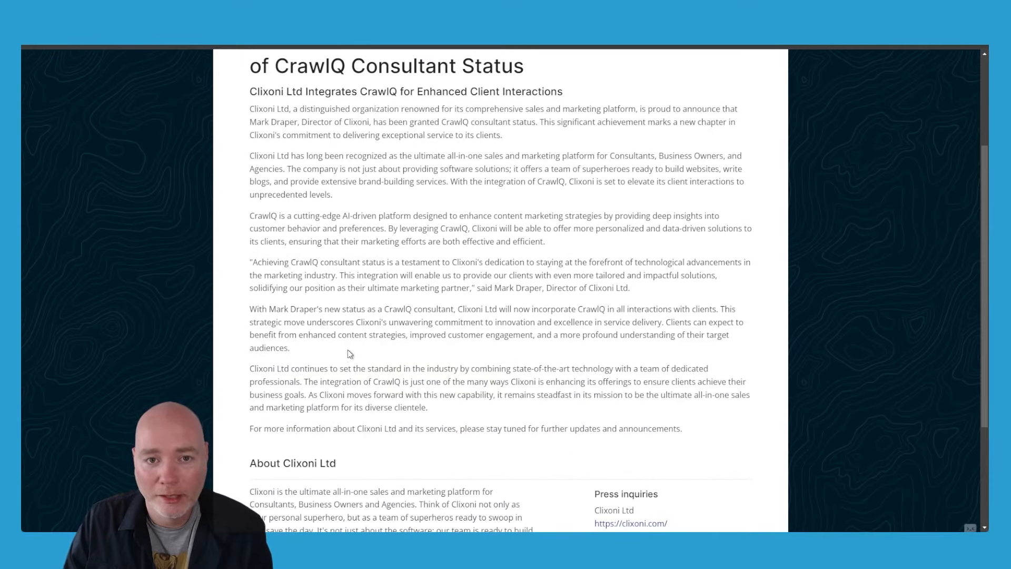
{"action": "left_click_drag", "start_coordinate": [250, 261], "coordinate": [629, 287]}
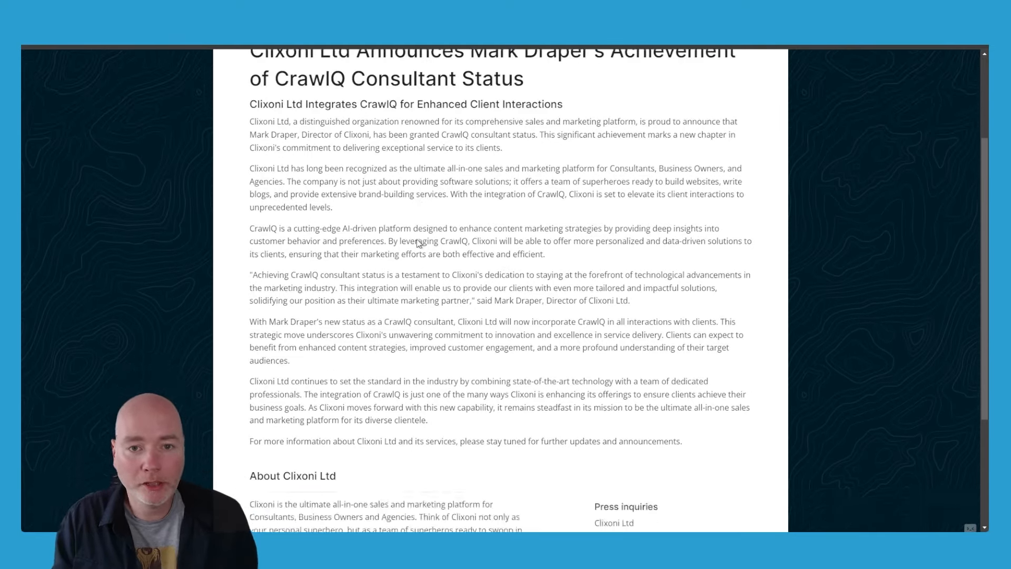
{"action": "scroll", "scroll_direction": "down", "scroll_amount": 3}
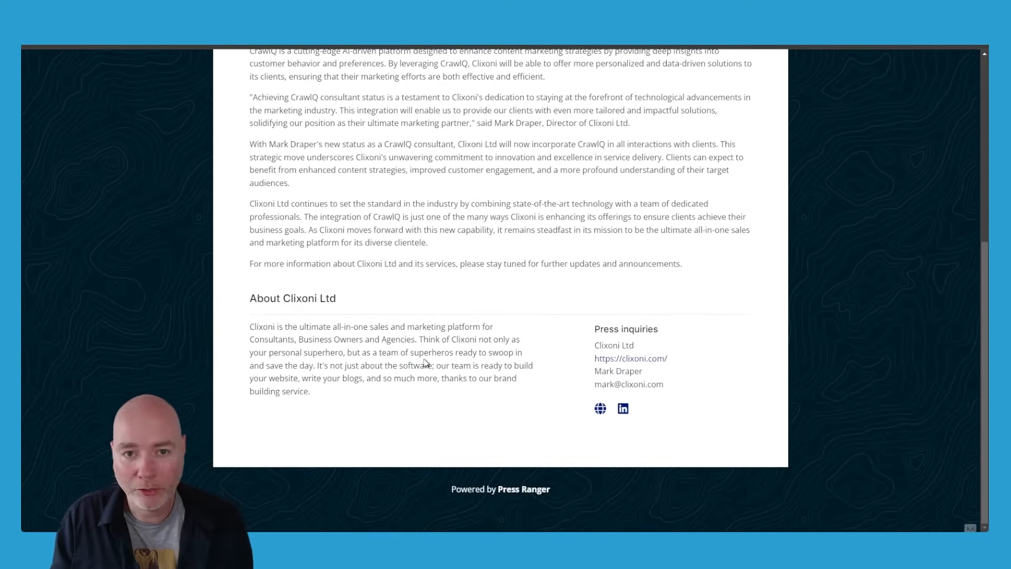
{"action": "scroll", "scroll_direction": "up", "scroll_amount": 3}
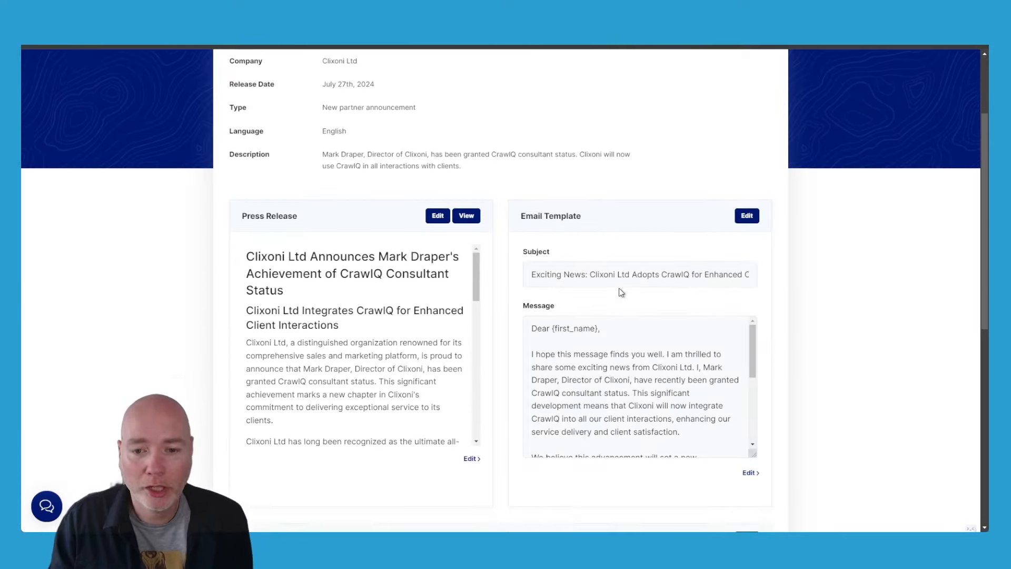
{"action": "scroll", "scroll_direction": "down", "scroll_amount": 3}
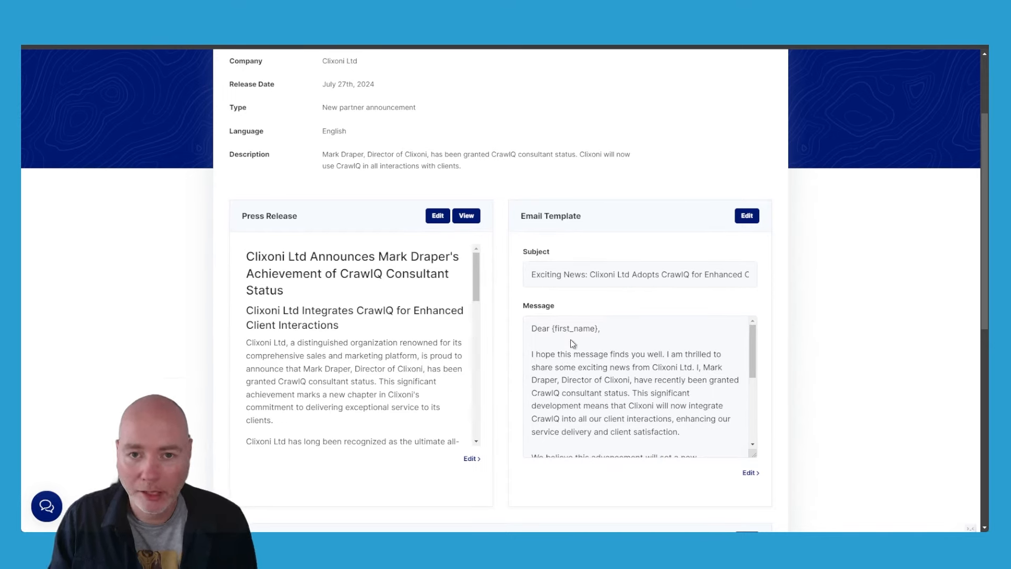
{"action": "scroll", "scroll_direction": "down", "scroll_amount": 3}
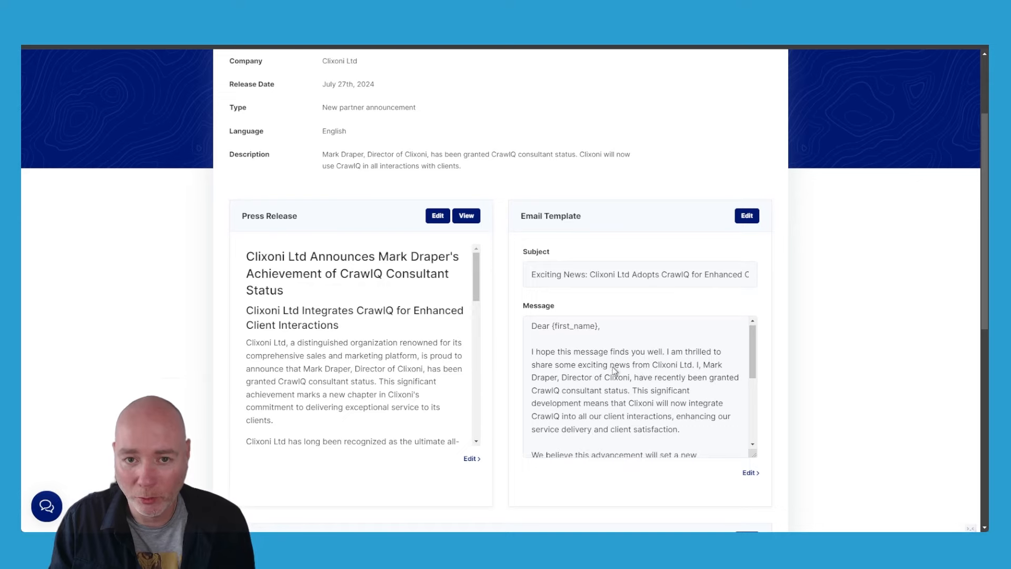
{"action": "scroll", "scroll_direction": "down", "scroll_amount": 3}
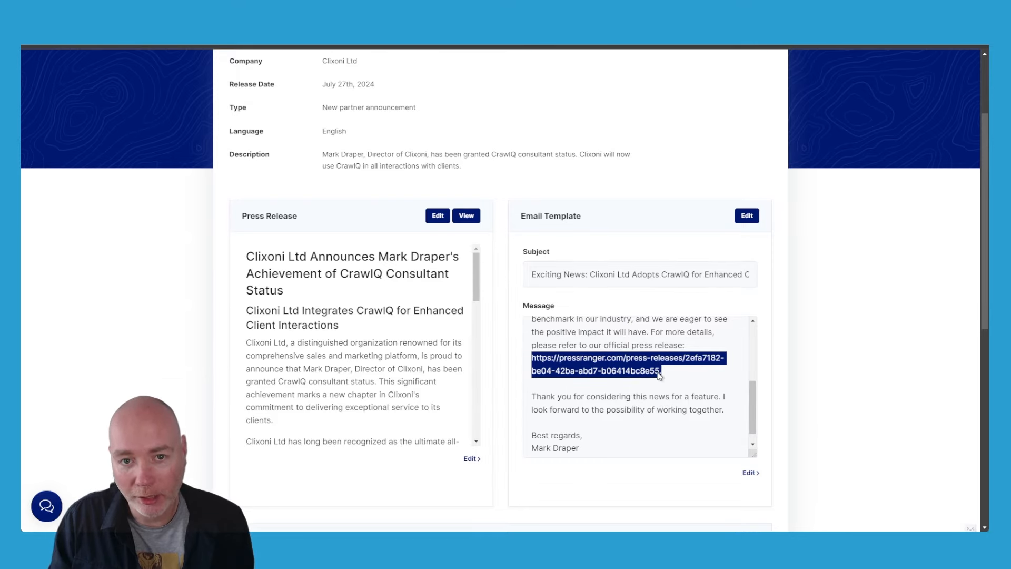
{"action": "left_click", "coordinate": [466, 215]}
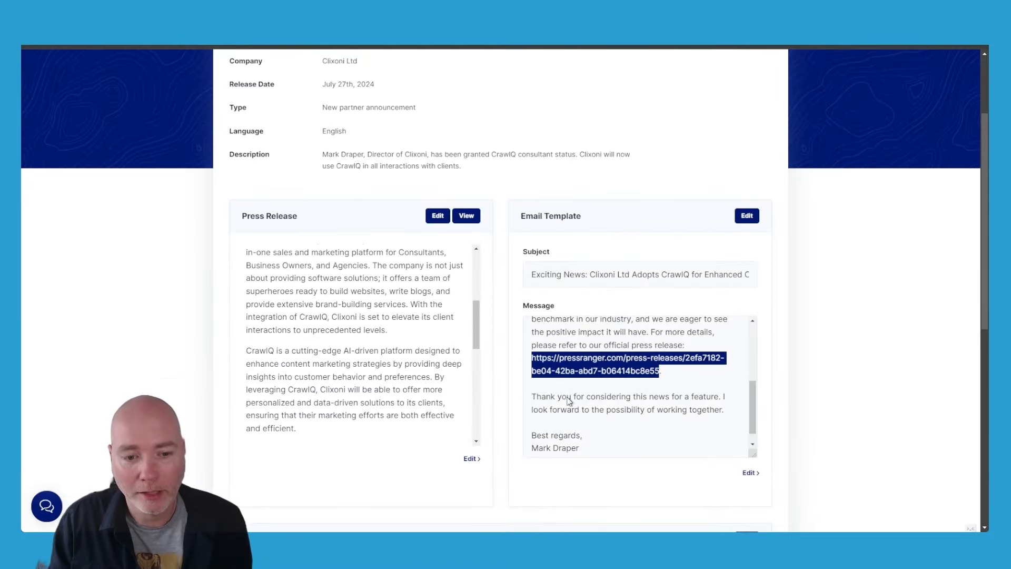
{"action": "scroll", "scroll_direction": "down", "scroll_amount": 3}
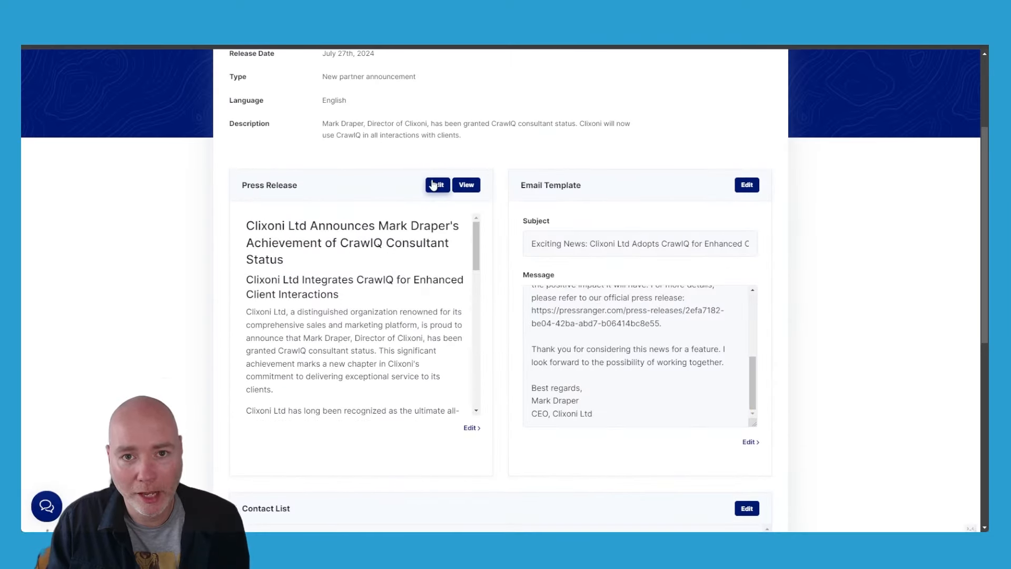
Enter UK as the CrawlIQ release's location and save the edits.
{"action": "left_click", "coordinate": [436, 185]}
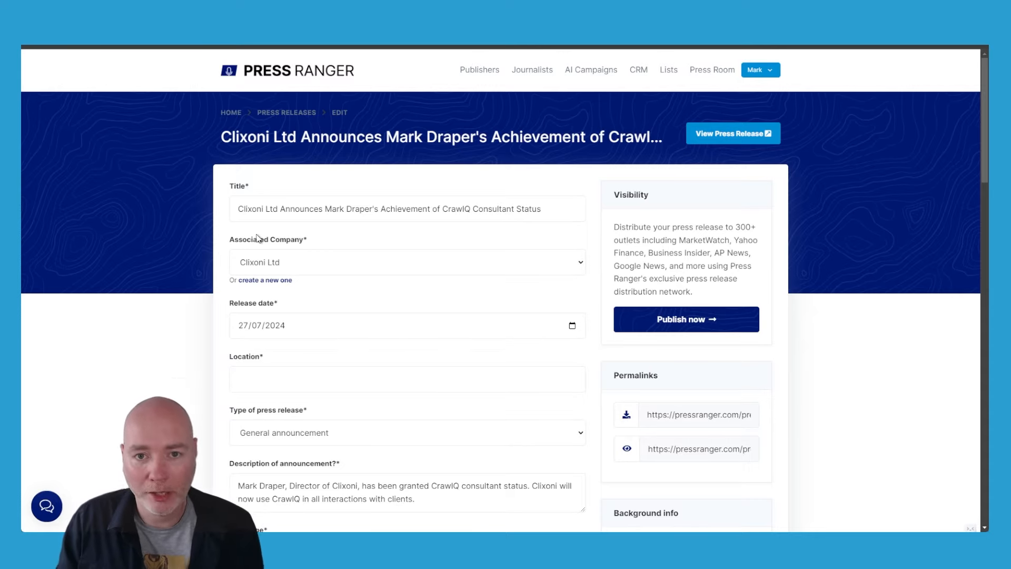
{"action": "left_click", "coordinate": [407, 379]}
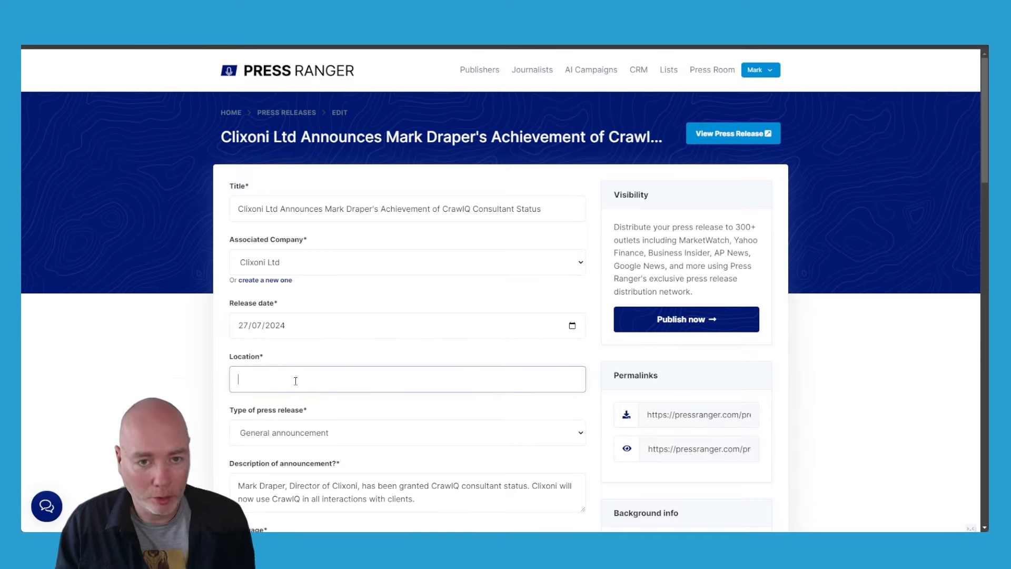
{"action": "type", "text": "UK"}
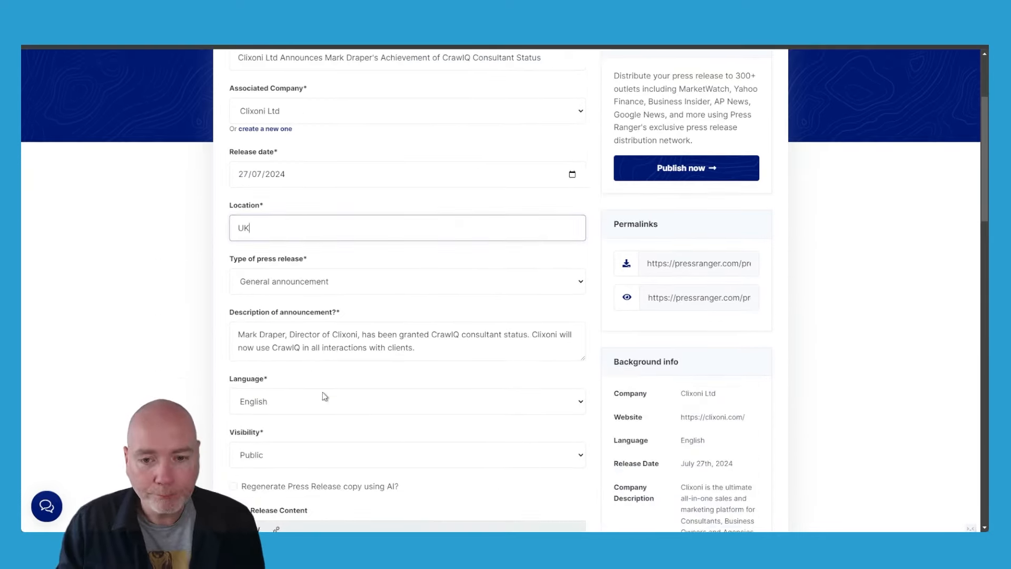
{"action": "scroll", "scroll_direction": "down", "scroll_amount": 3}
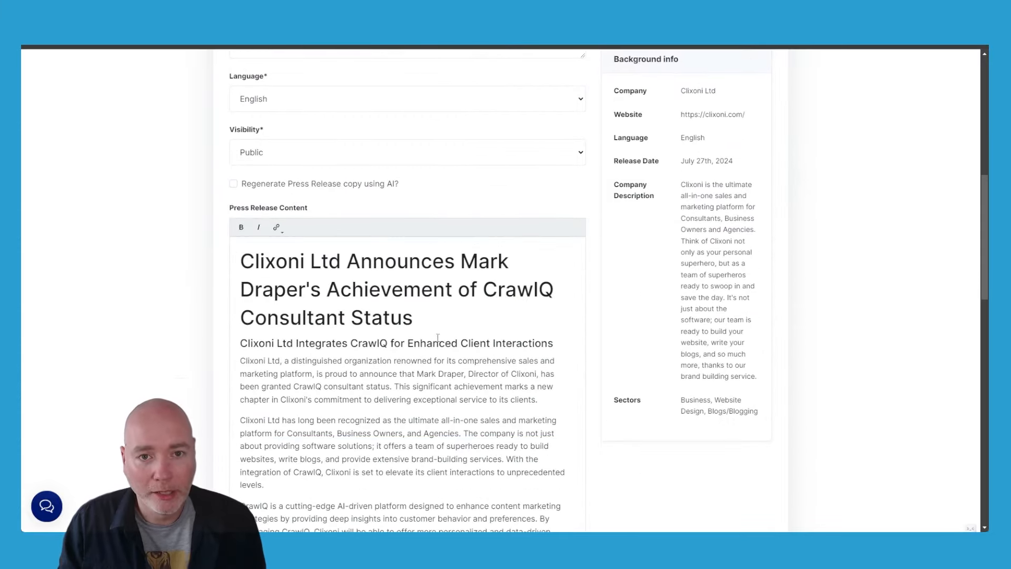
{"action": "scroll", "scroll_direction": "down", "scroll_amount": 3}
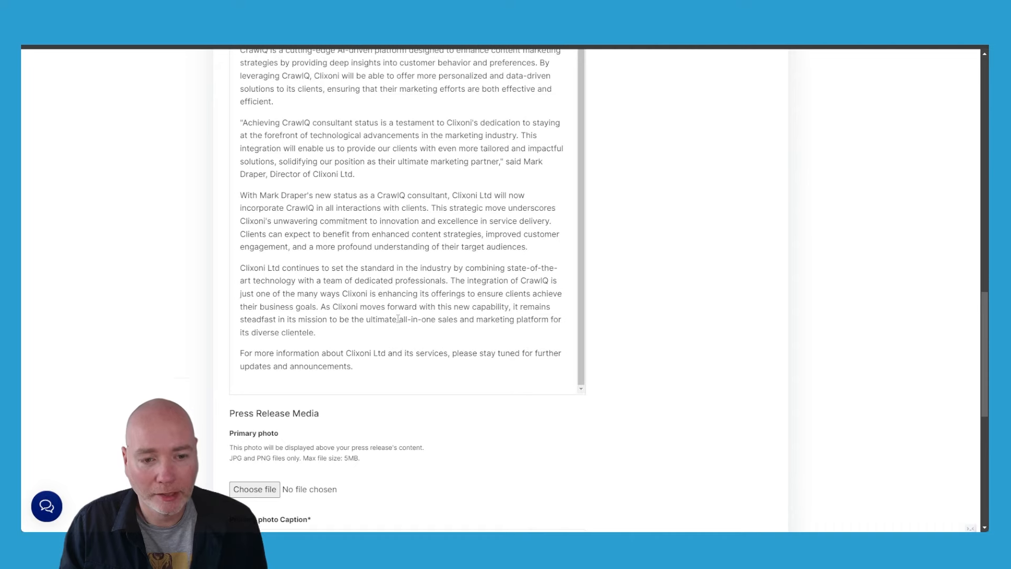
{"action": "scroll", "scroll_direction": "down", "scroll_amount": 3}
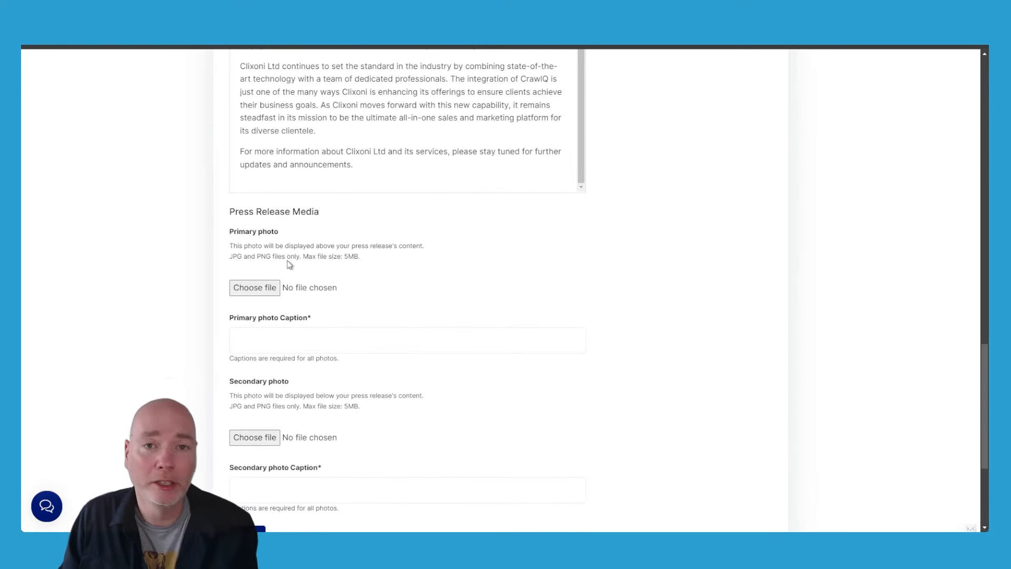
{"action": "mouse_move", "coordinate": [295, 275]}
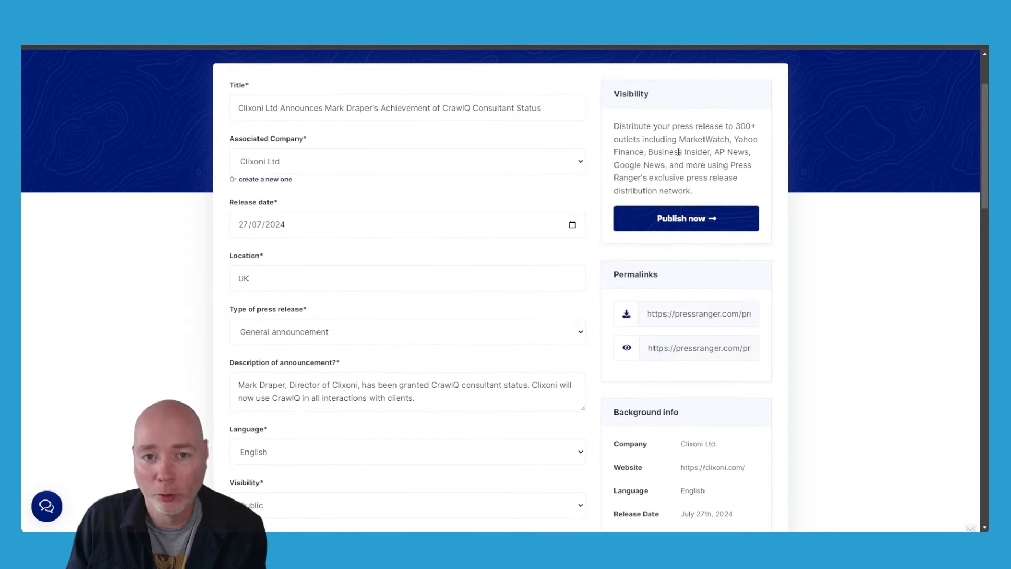
{"action": "left_click", "coordinate": [685, 218]}
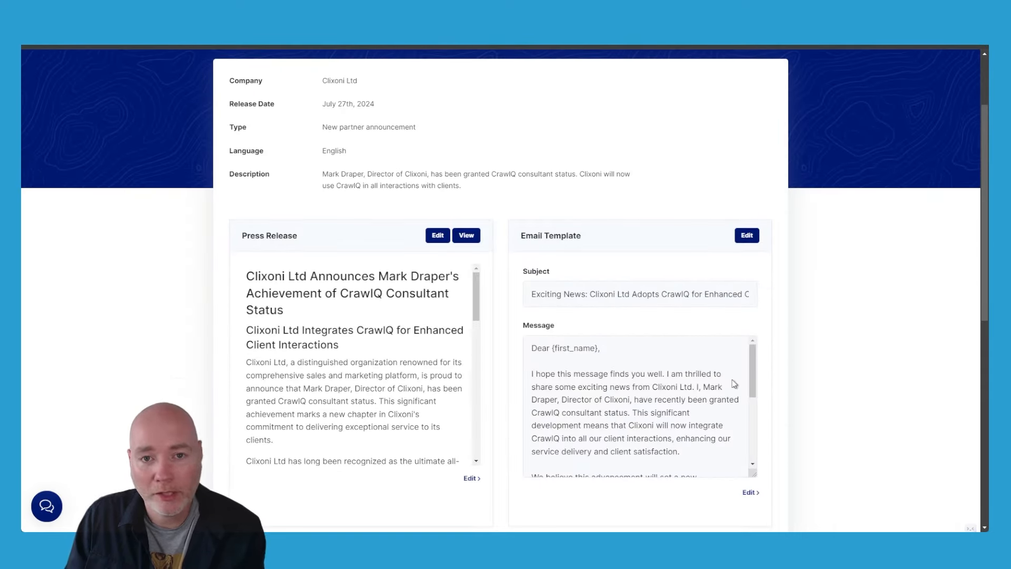
{"action": "scroll", "scroll_direction": "down", "scroll_amount": 3}
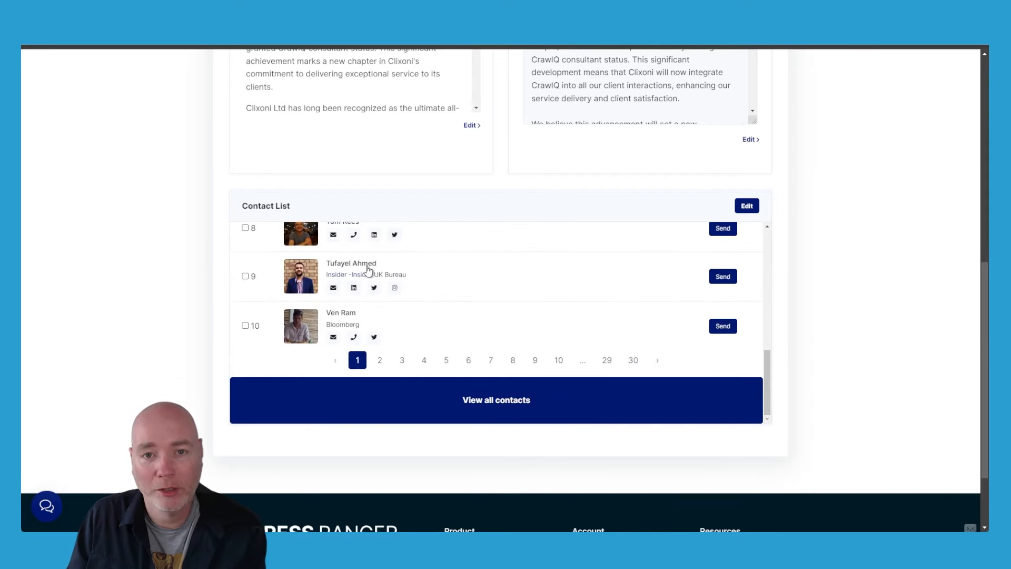
{"action": "mouse_move", "coordinate": [466, 250]}
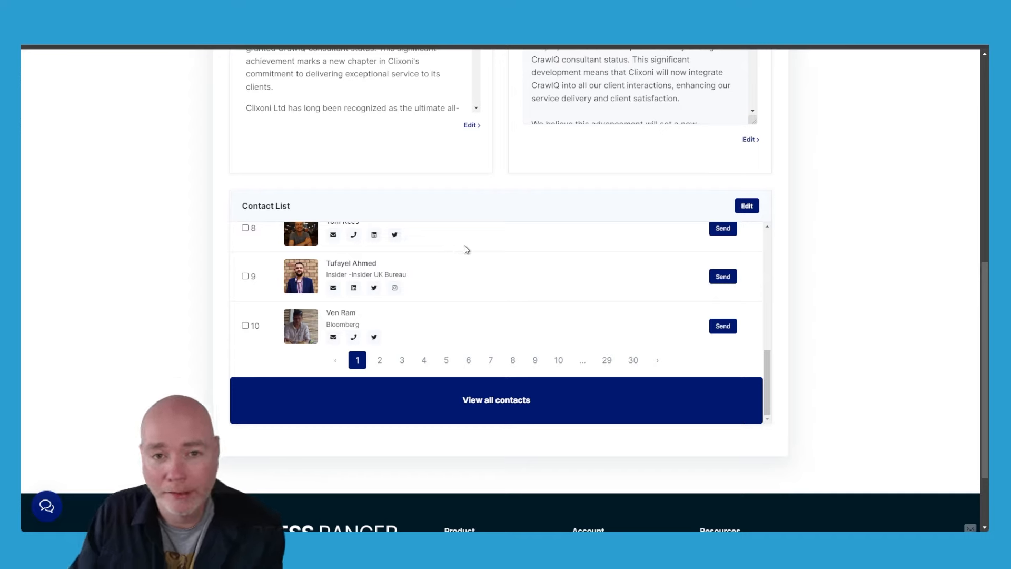
{"action": "mouse_move", "coordinate": [465, 270]}
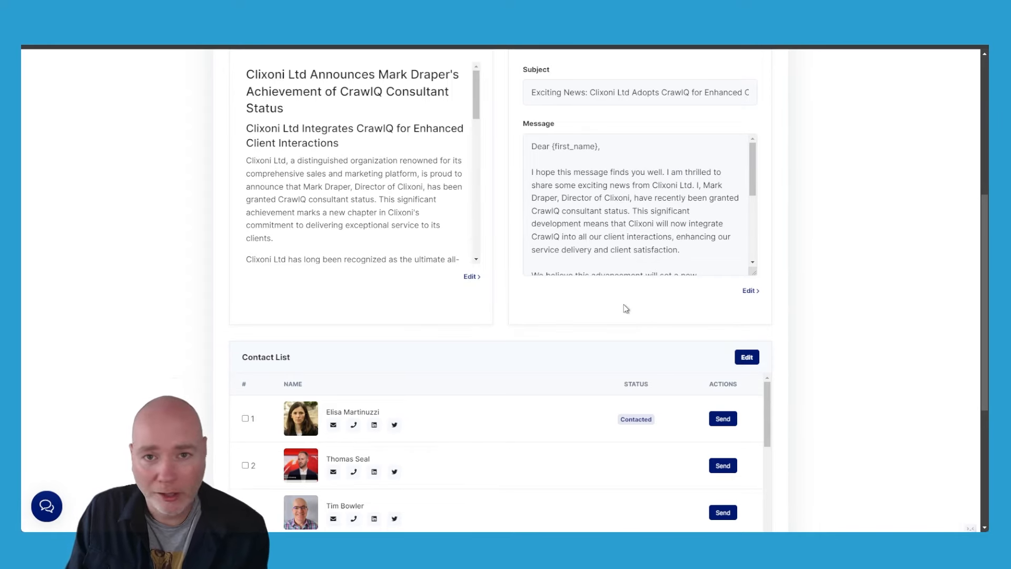
{"action": "mouse_move", "coordinate": [398, 363]}
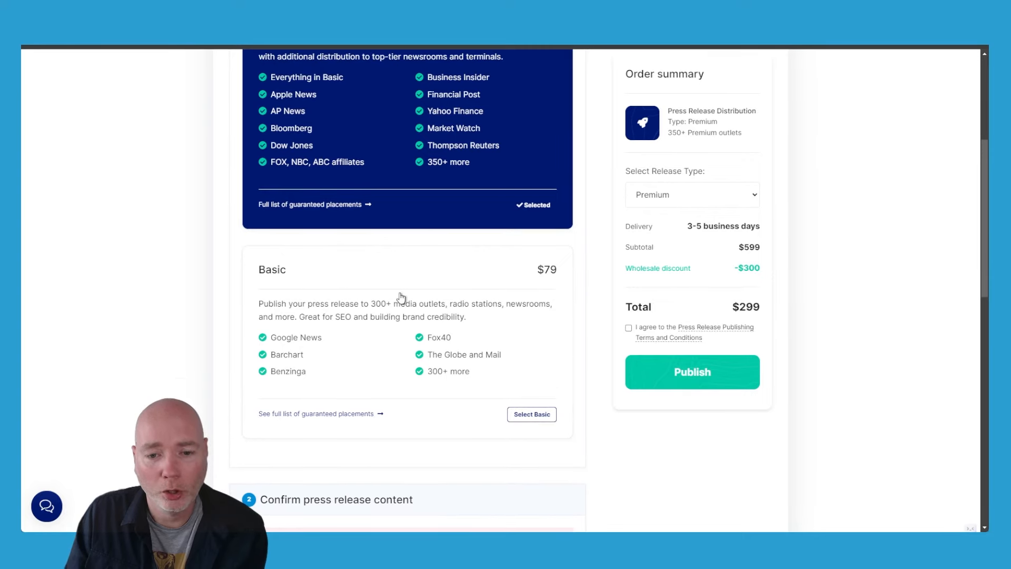
Scroll over the Premium package and the $299 order summary.
{"action": "scroll", "scroll_direction": "up", "scroll_amount": 3}
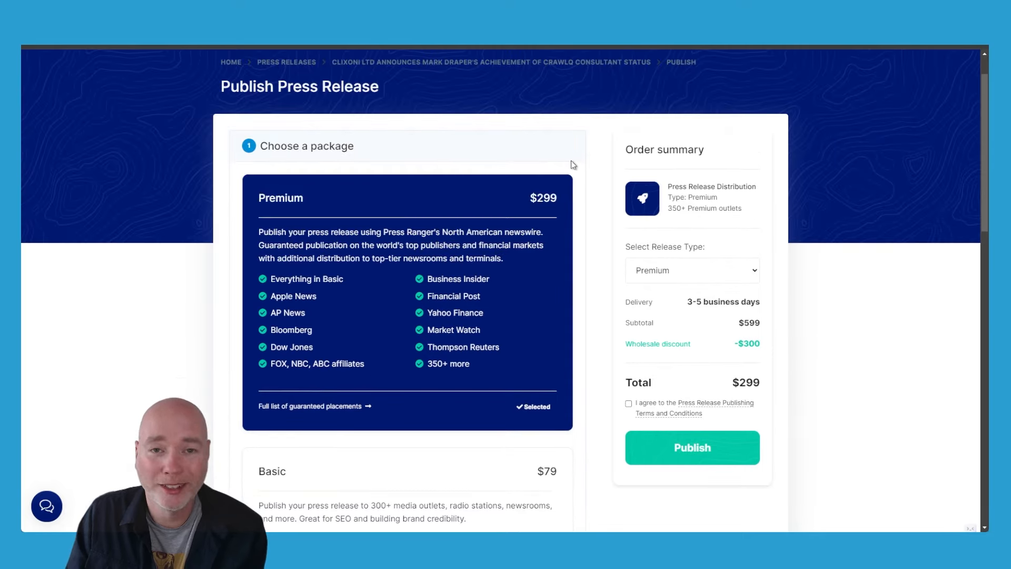
{"action": "mouse_move", "coordinate": [555, 198]}
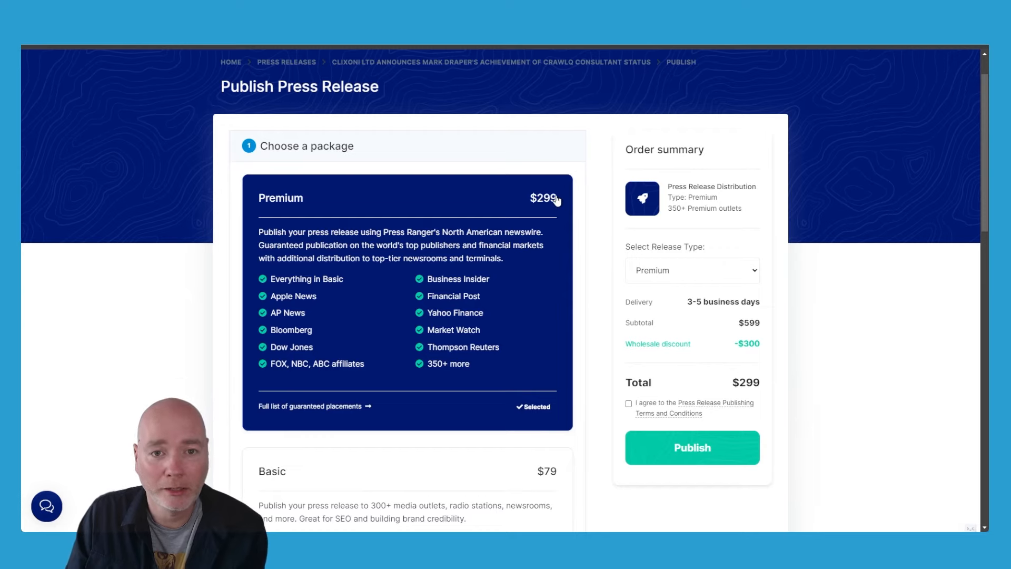
{"action": "scroll", "scroll_direction": "down", "scroll_amount": 3}
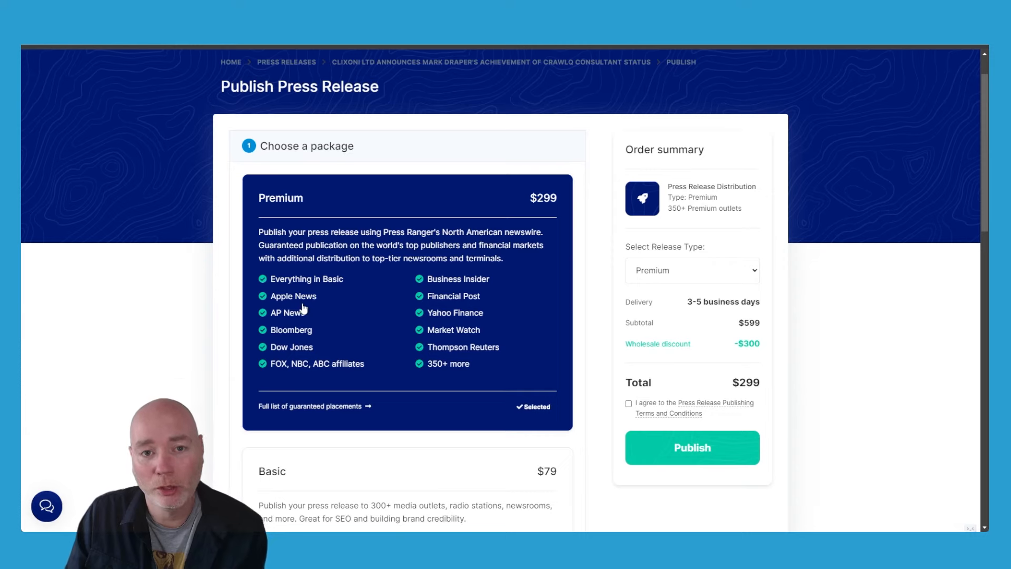
{"action": "mouse_move", "coordinate": [332, 357]}
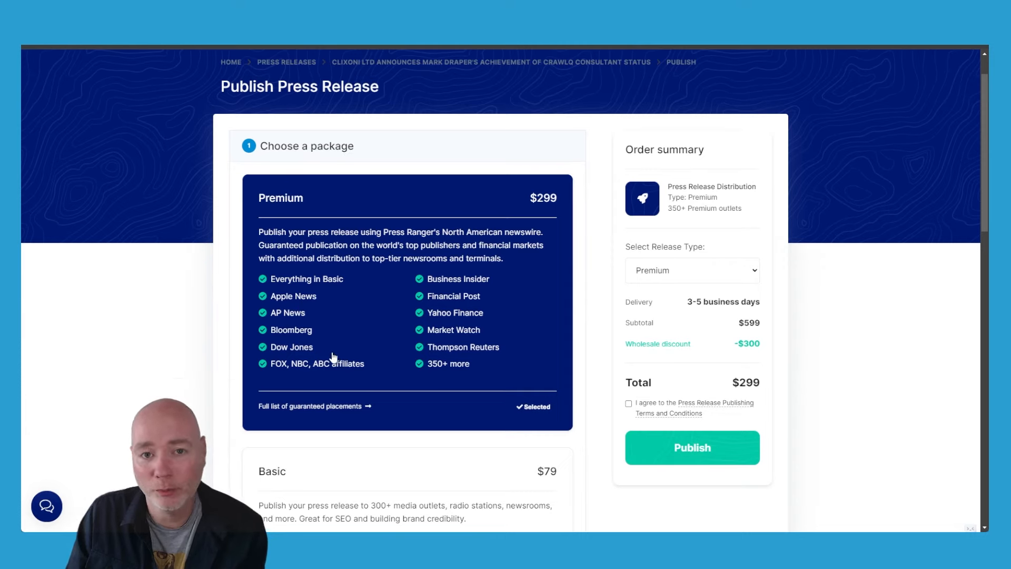
{"action": "mouse_move", "coordinate": [458, 267]}
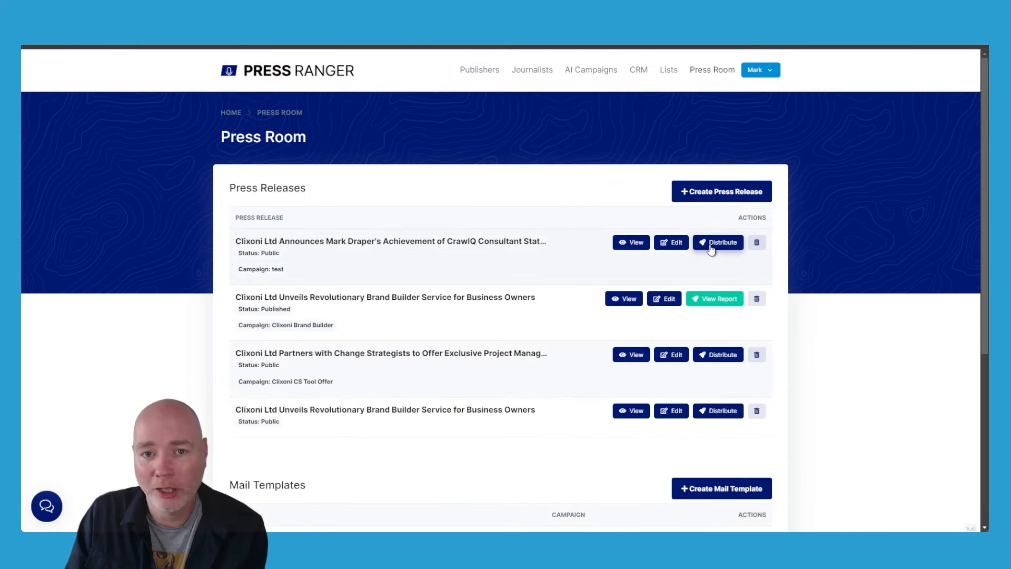
{"action": "left_click", "coordinate": [718, 242]}
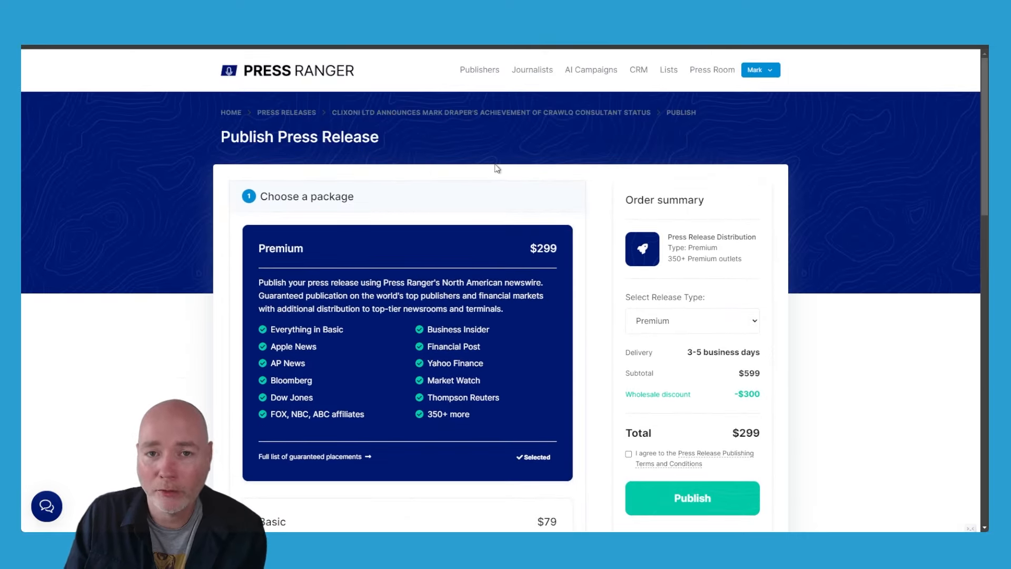
{"action": "left_click", "coordinate": [712, 69]}
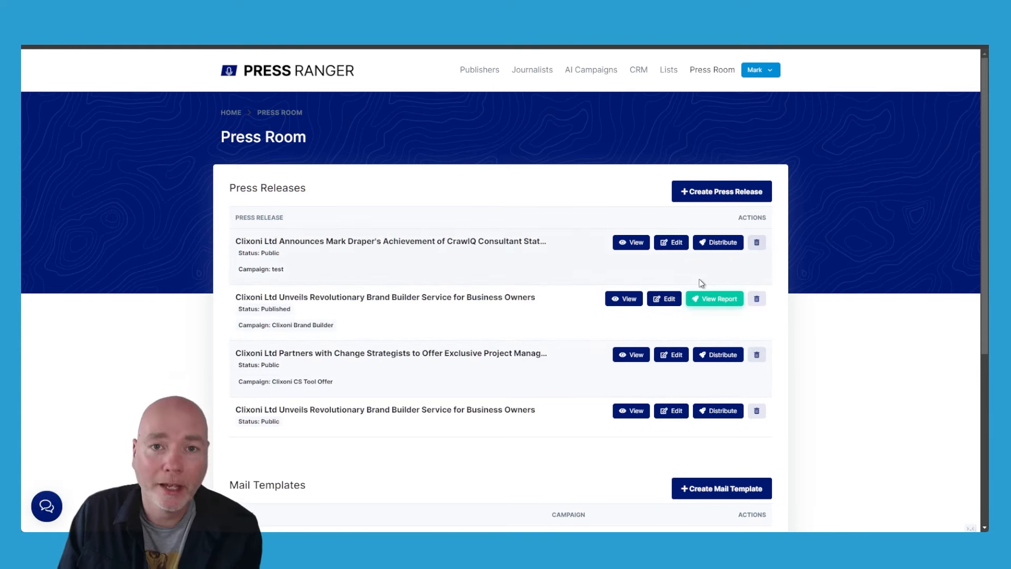
Open the published release's Distribution Report and view its 370-placement Placement Report as PDF.
{"action": "left_click", "coordinate": [714, 298]}
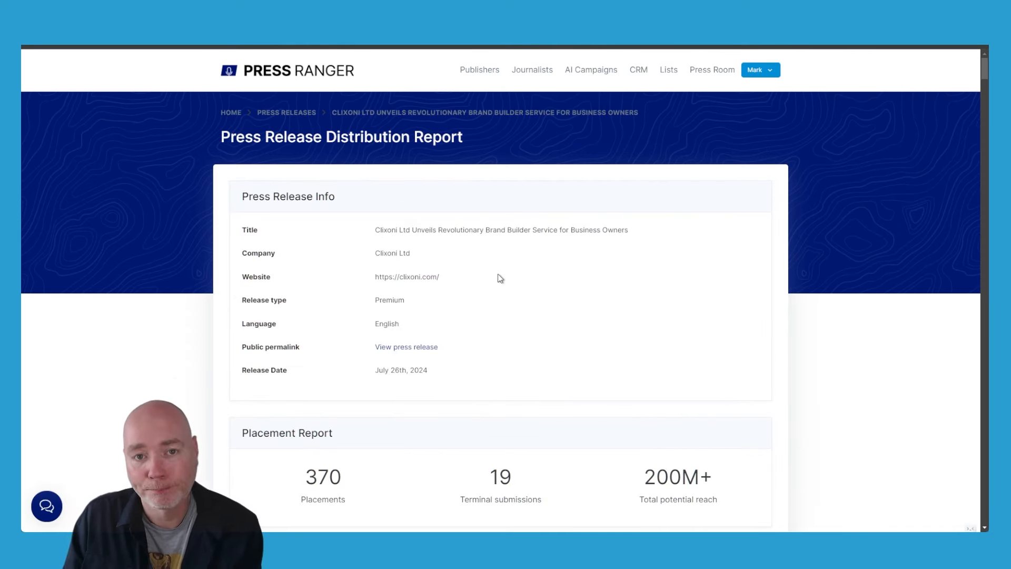
{"action": "mouse_move", "coordinate": [497, 249]}
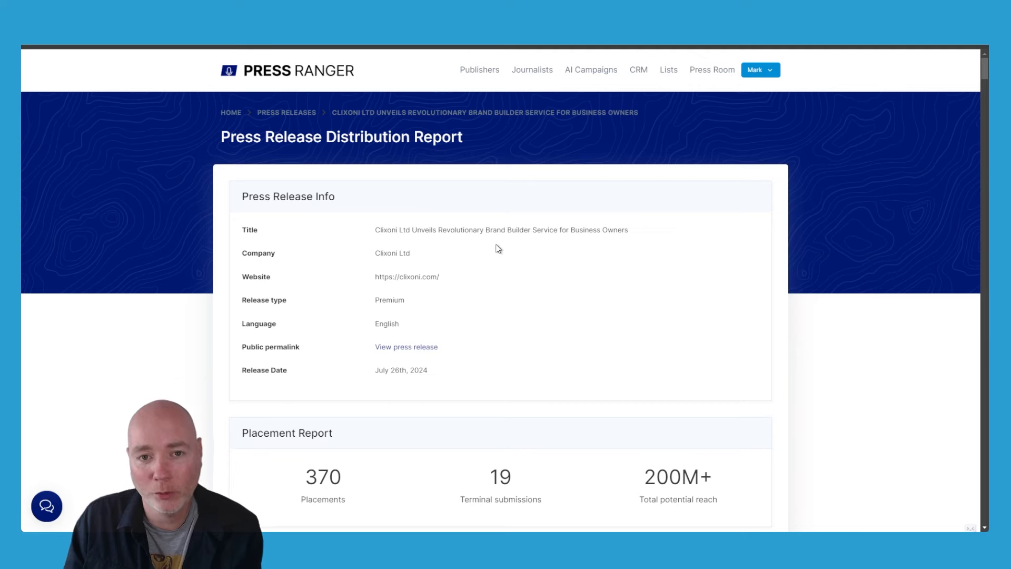
{"action": "scroll", "scroll_direction": "down", "scroll_amount": 3}
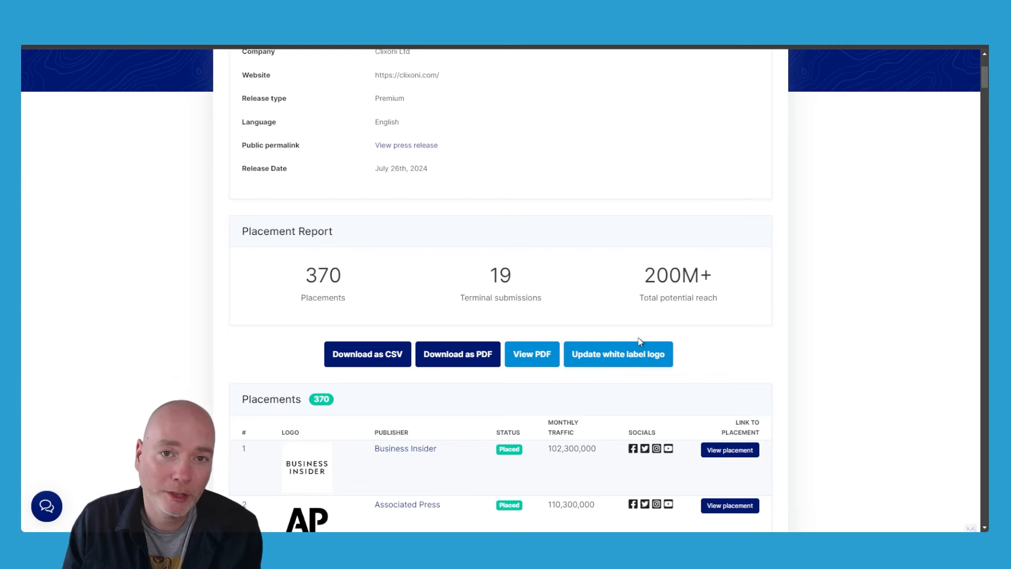
{"action": "mouse_move", "coordinate": [560, 224]}
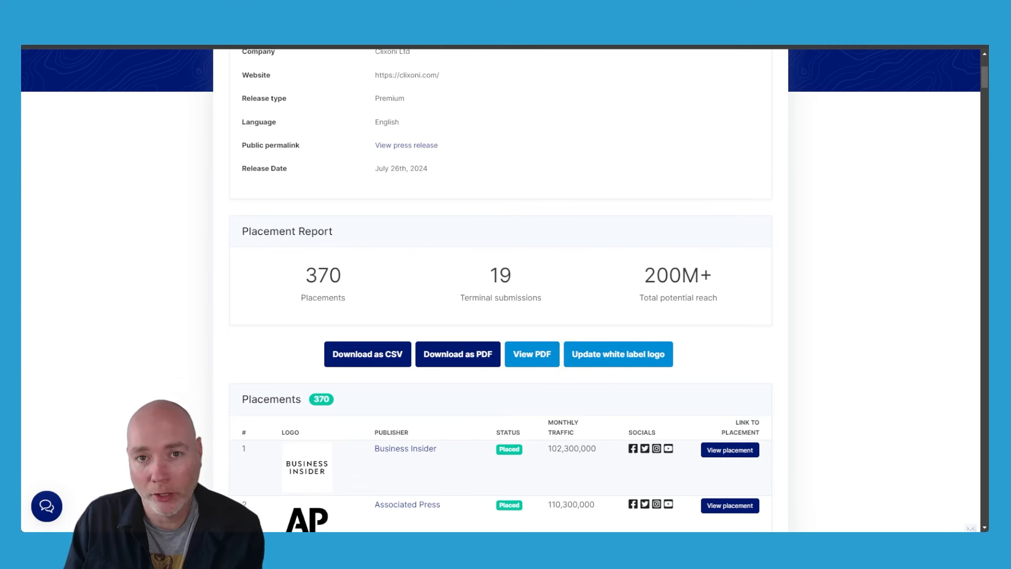
{"action": "left_click", "coordinate": [531, 354]}
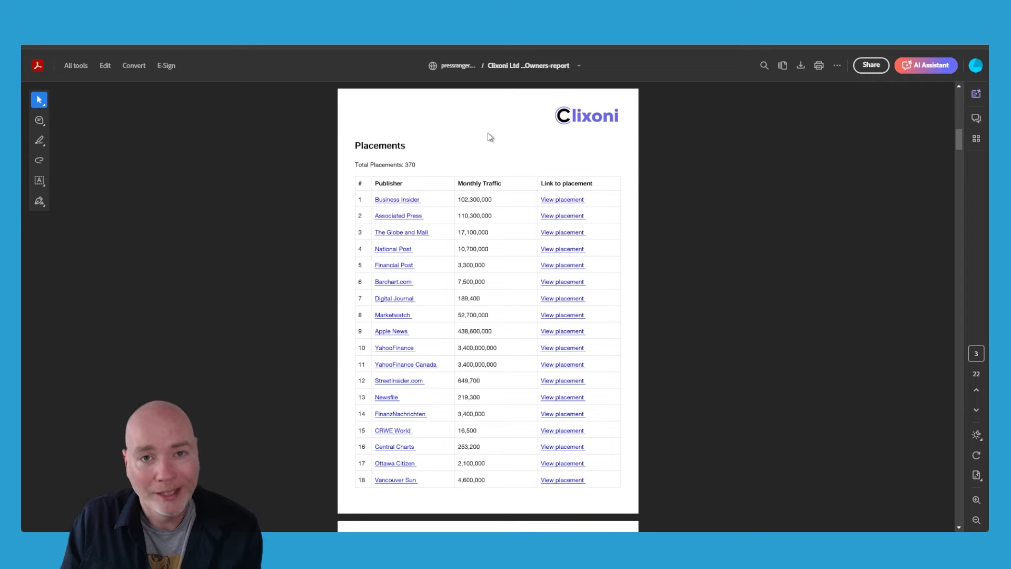
{"action": "mouse_move", "coordinate": [396, 204]}
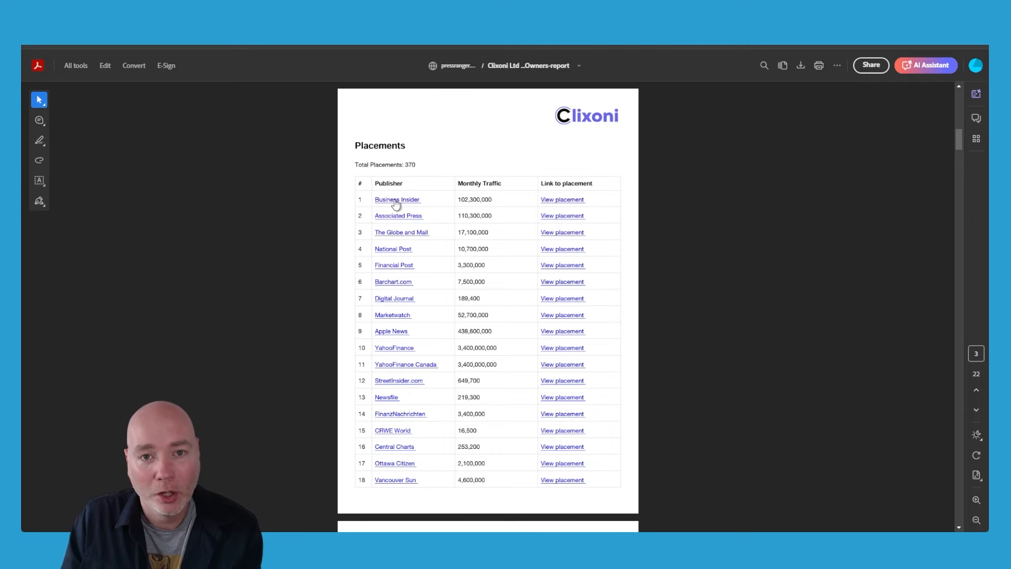
{"action": "mouse_move", "coordinate": [467, 193]}
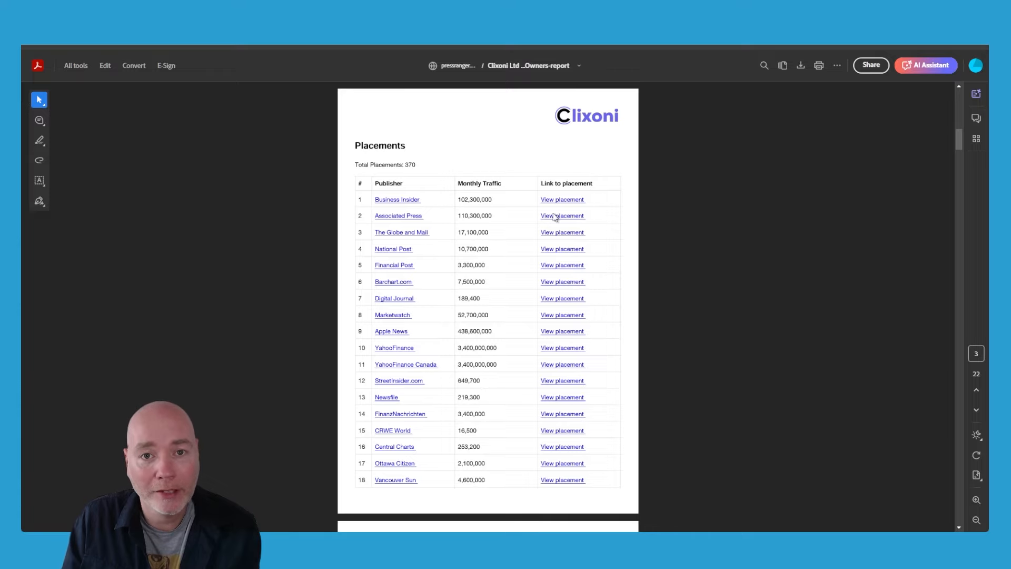
{"action": "scroll", "scroll_direction": "down", "scroll_amount": 3}
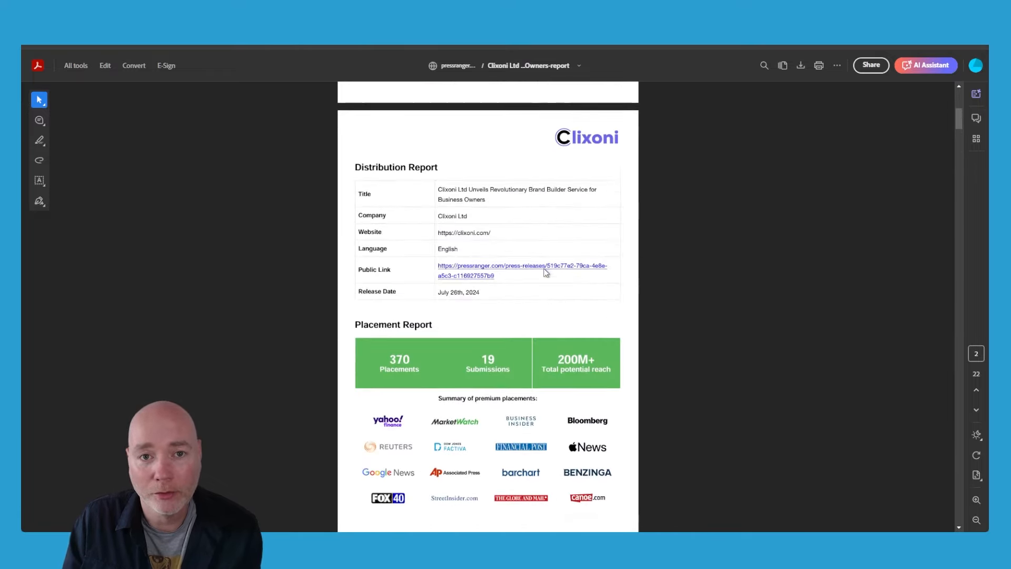
{"action": "scroll", "scroll_direction": "up", "scroll_amount": 3}
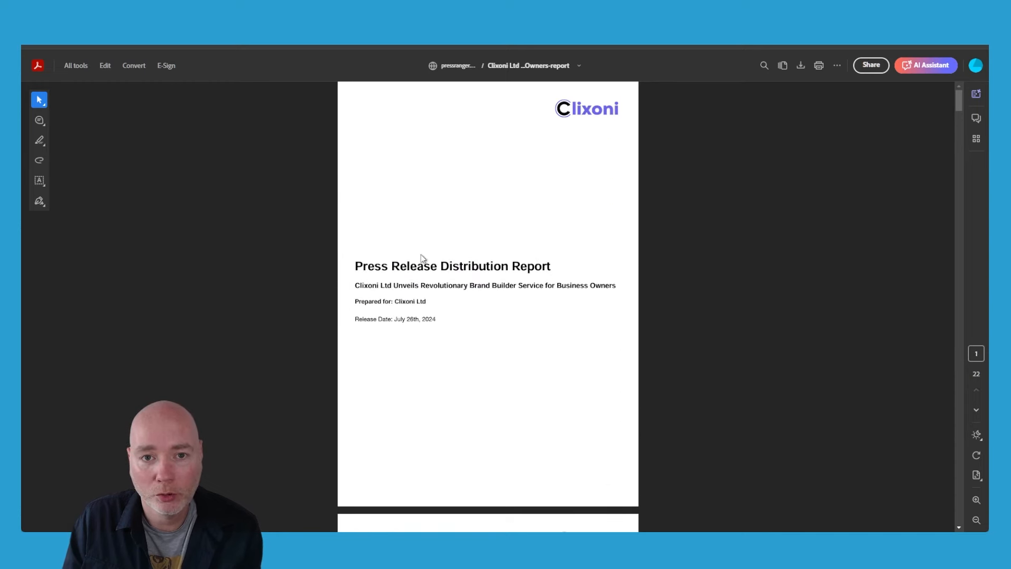
{"action": "mouse_move", "coordinate": [370, 330]}
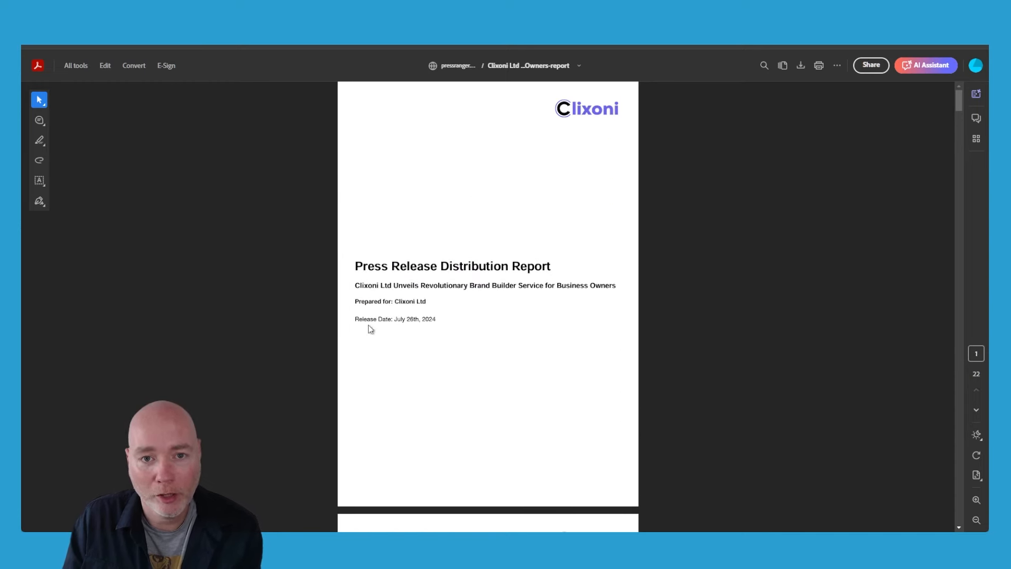
{"action": "scroll", "scroll_direction": "down", "scroll_amount": 3}
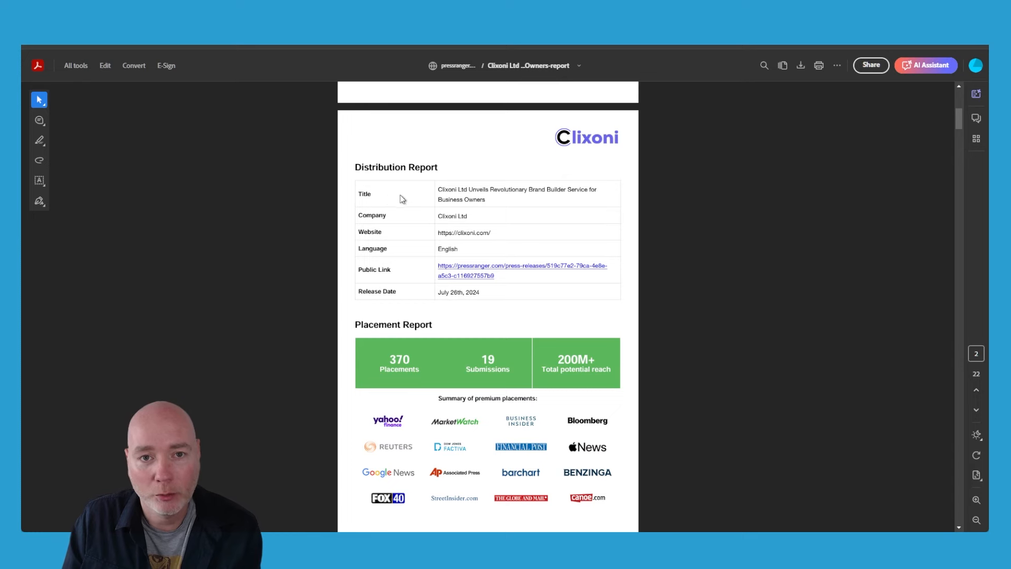
{"action": "scroll", "scroll_direction": "down", "scroll_amount": 3}
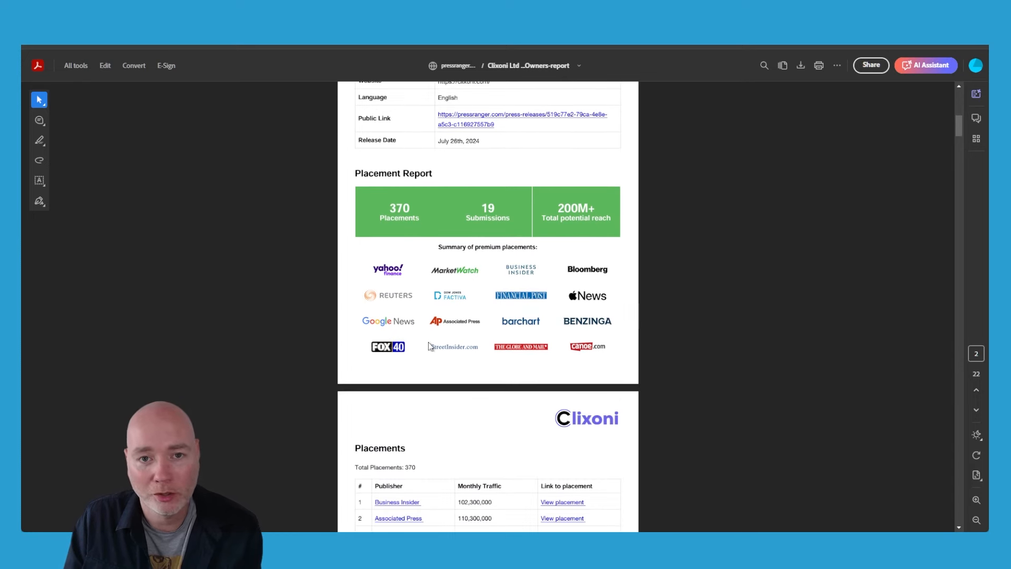
{"action": "scroll", "scroll_direction": "down", "scroll_amount": 3}
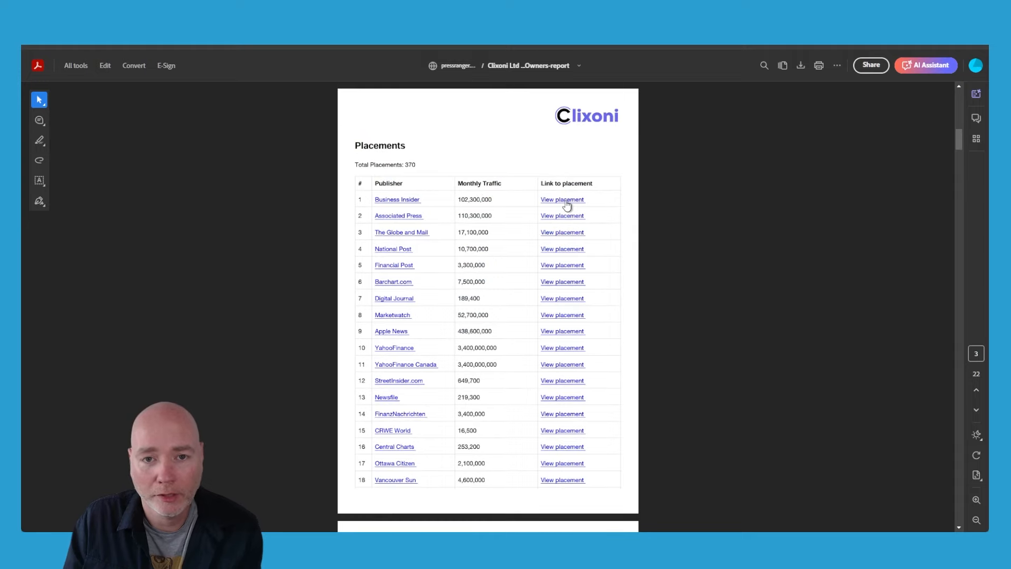
Open the Business Insider placement and scroll through the Markets Insider article.
{"action": "left_click", "coordinate": [562, 199]}
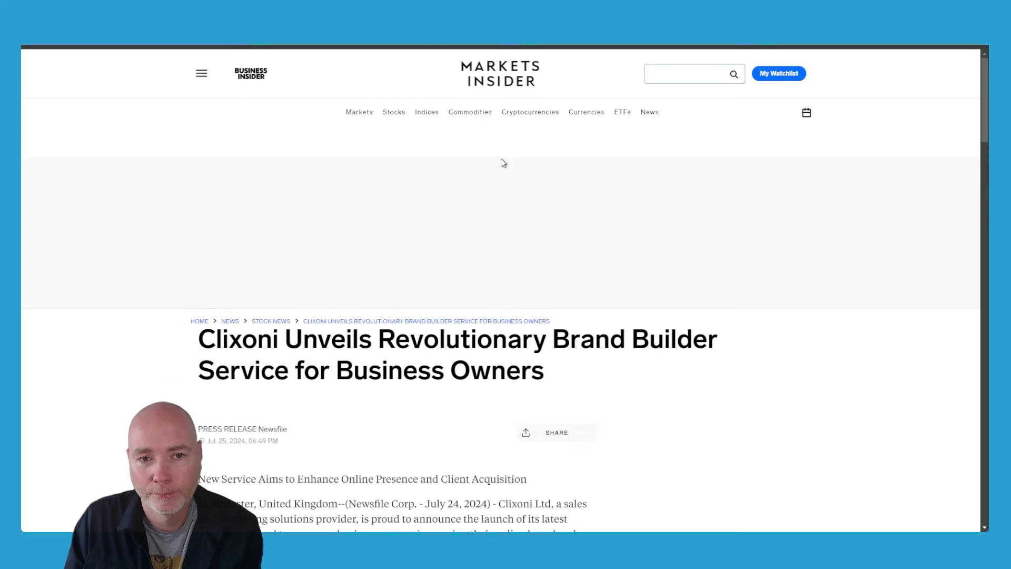
{"action": "scroll", "scroll_direction": "down", "scroll_amount": 3}
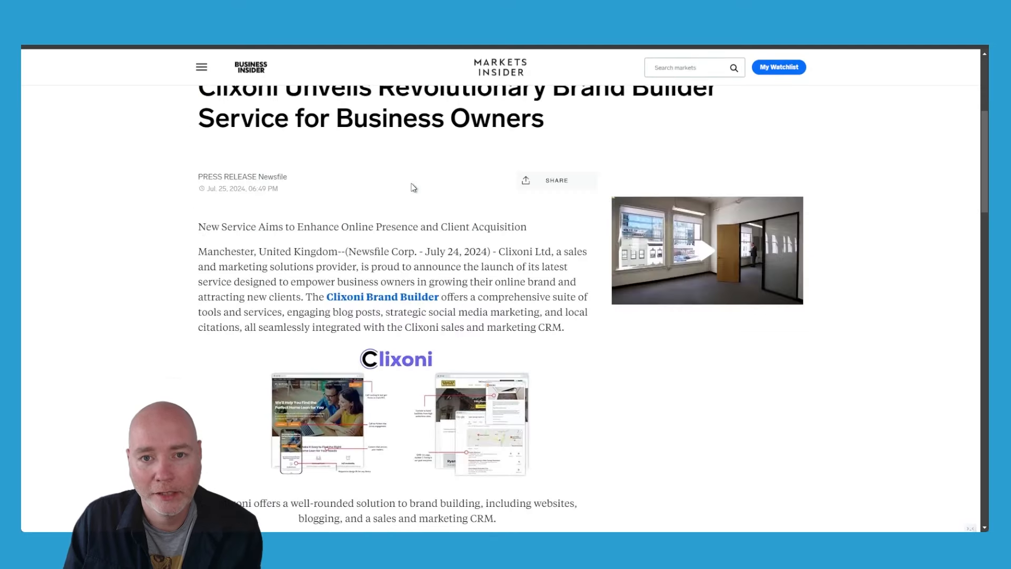
{"action": "scroll", "scroll_direction": "down", "scroll_amount": 3}
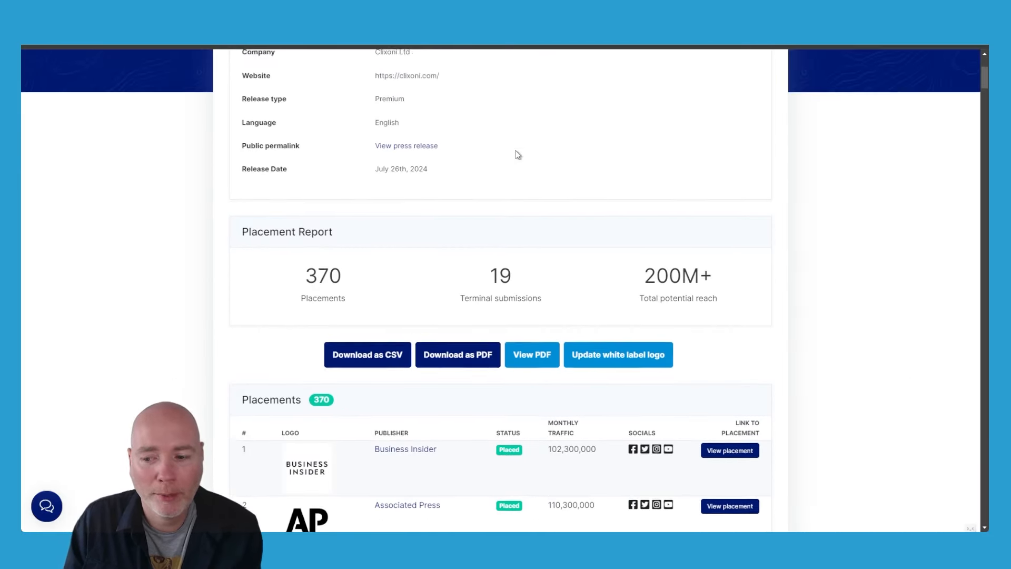
Browse the Distribution Report placements, then start distributing the CrawlQ consultant release.
{"action": "scroll", "scroll_direction": "down", "scroll_amount": 3}
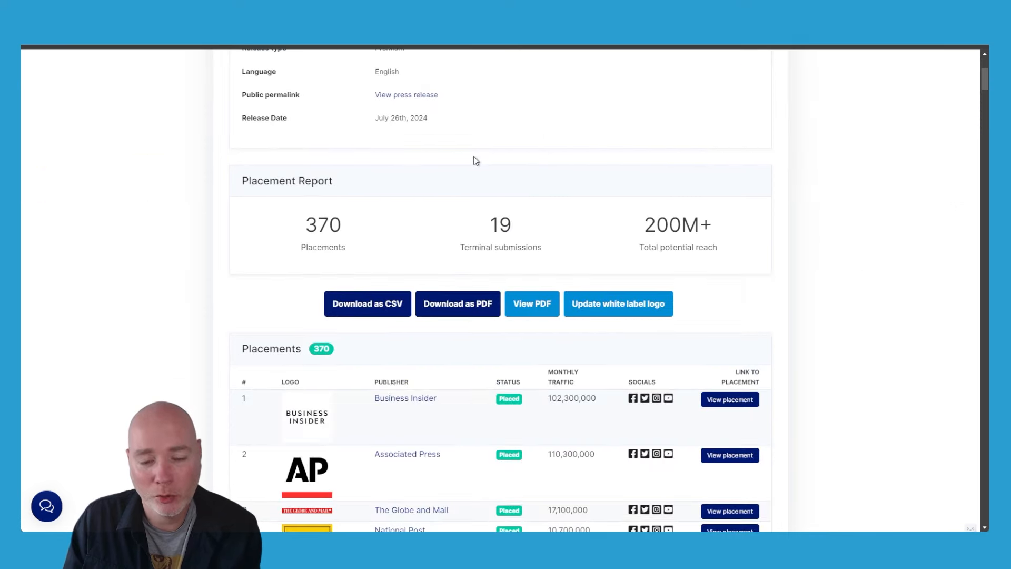
{"action": "scroll", "scroll_direction": "down", "scroll_amount": 3}
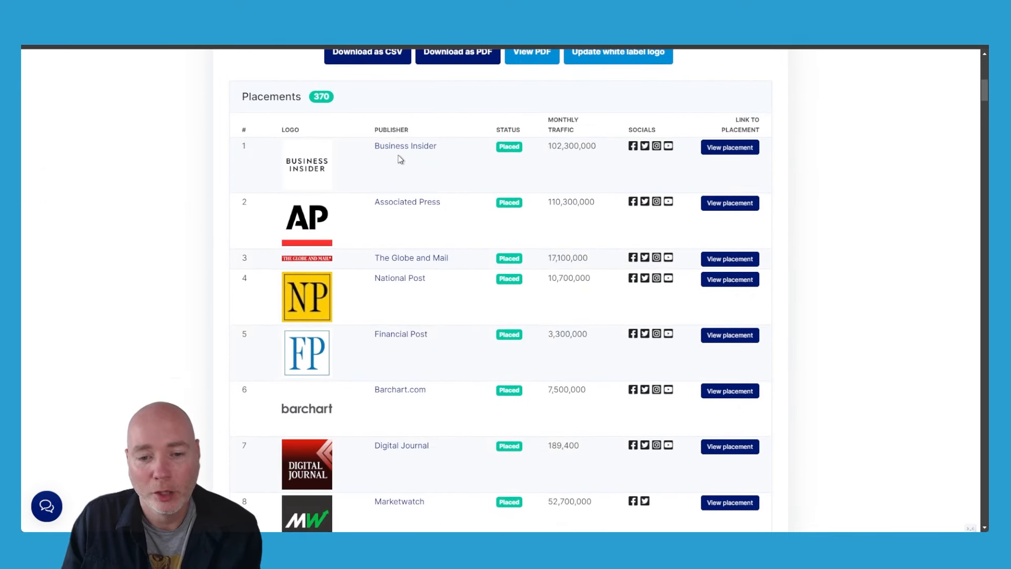
{"action": "scroll", "scroll_direction": "down", "scroll_amount": 3}
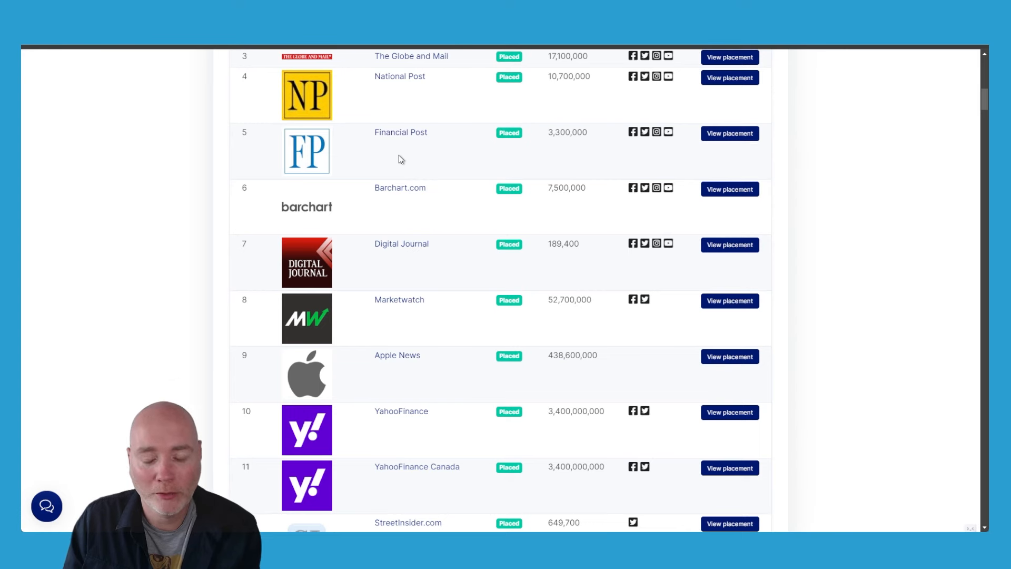
{"action": "scroll", "scroll_direction": "down", "scroll_amount": 3}
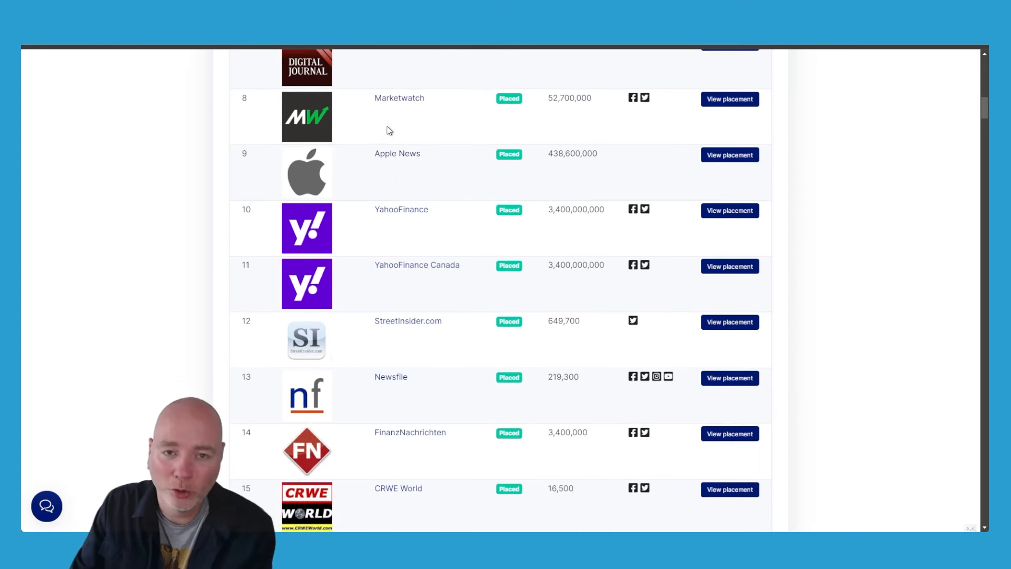
{"action": "mouse_move", "coordinate": [398, 135]}
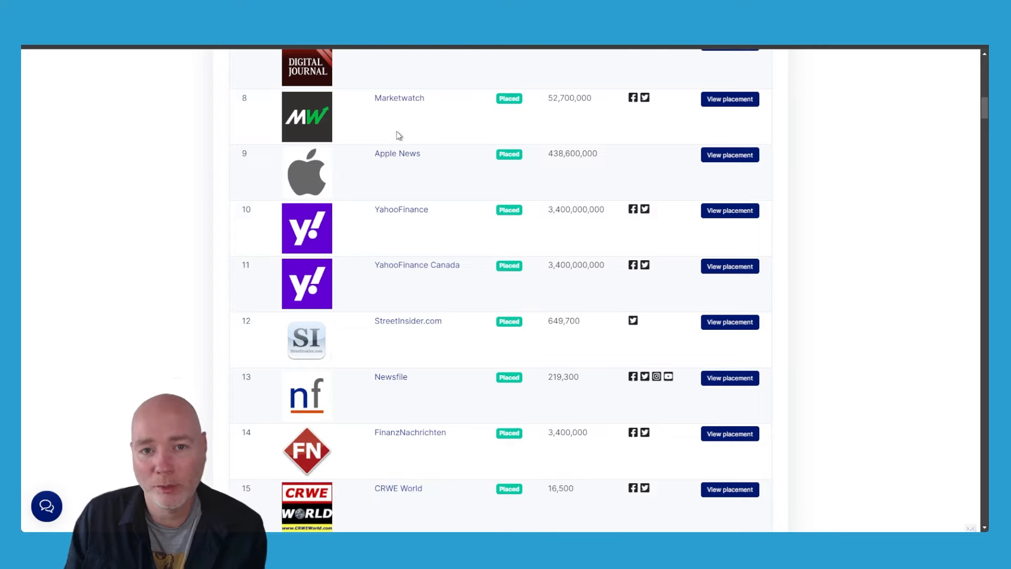
{"action": "scroll", "scroll_direction": "down", "scroll_amount": 3}
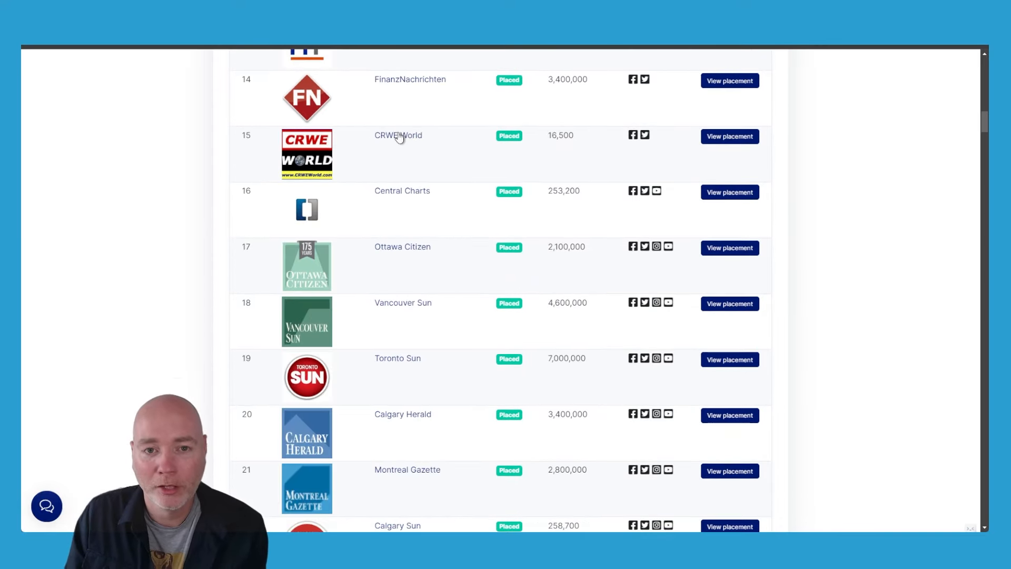
{"action": "scroll", "scroll_direction": "down", "scroll_amount": 3}
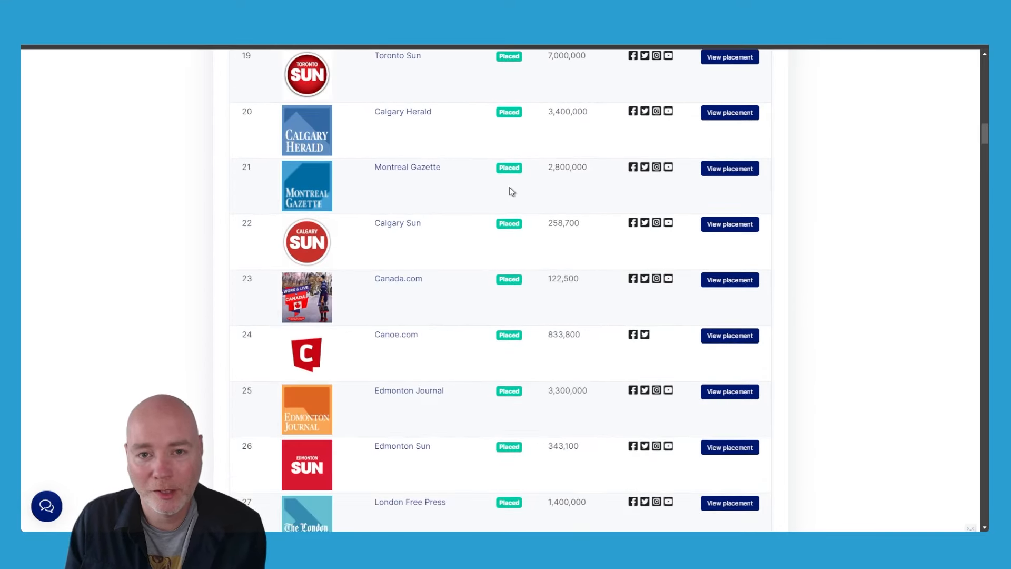
{"action": "scroll", "scroll_direction": "up", "scroll_amount": 3}
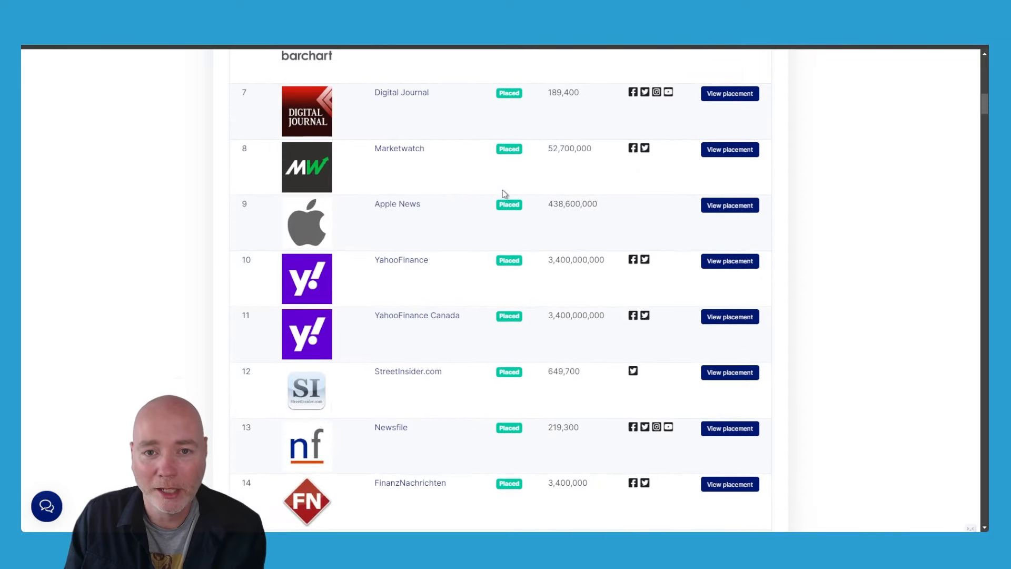
{"action": "scroll", "scroll_direction": "up", "scroll_amount": 3}
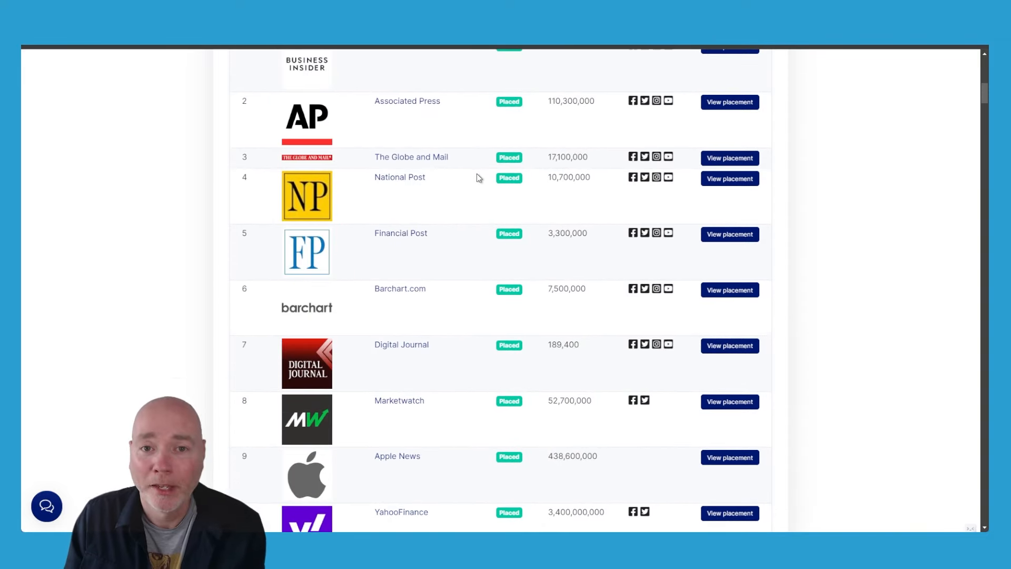
{"action": "scroll", "scroll_direction": "up", "scroll_amount": 3}
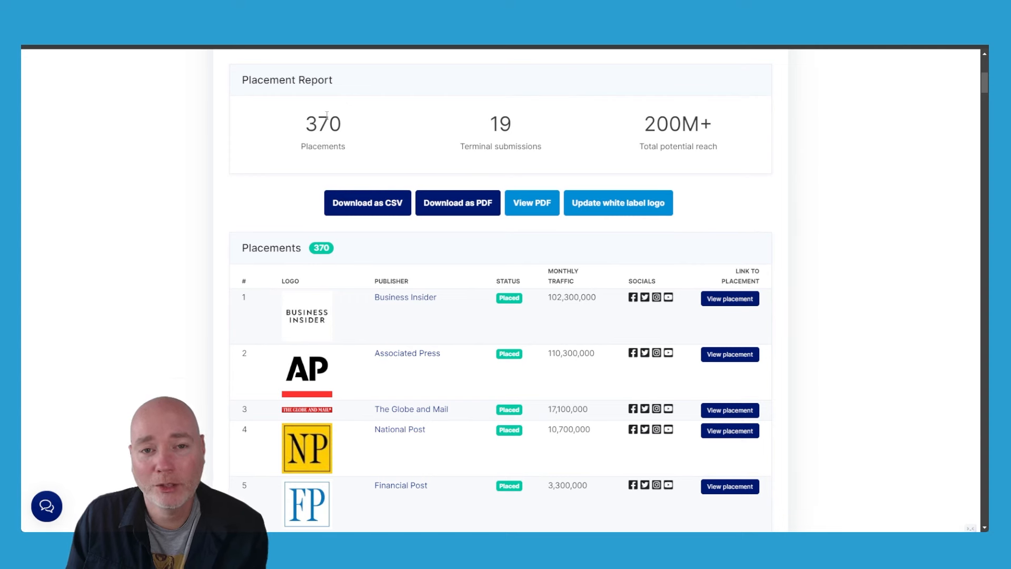
{"action": "mouse_move", "coordinate": [371, 163]}
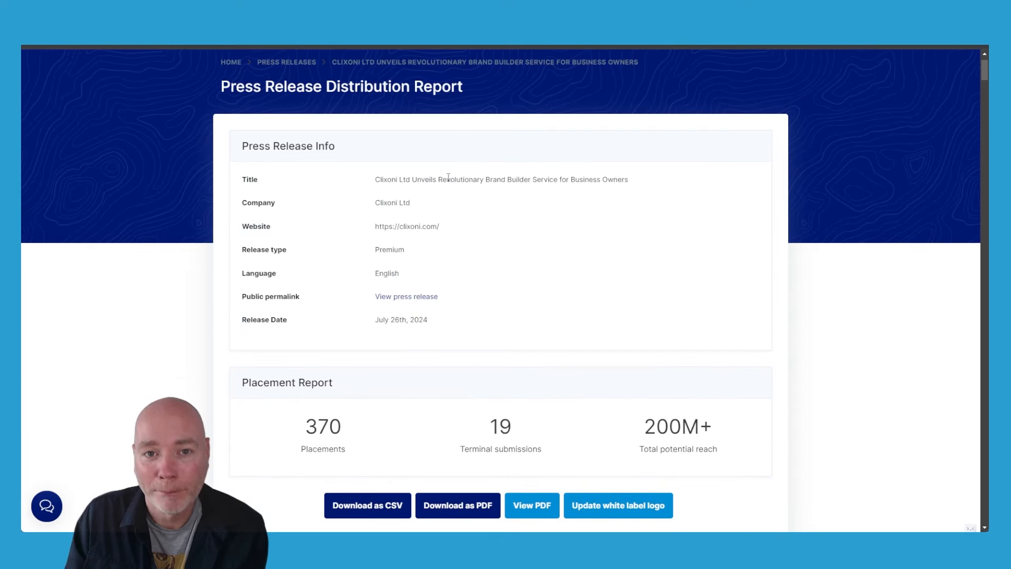
{"action": "scroll", "scroll_direction": "down", "scroll_amount": 3}
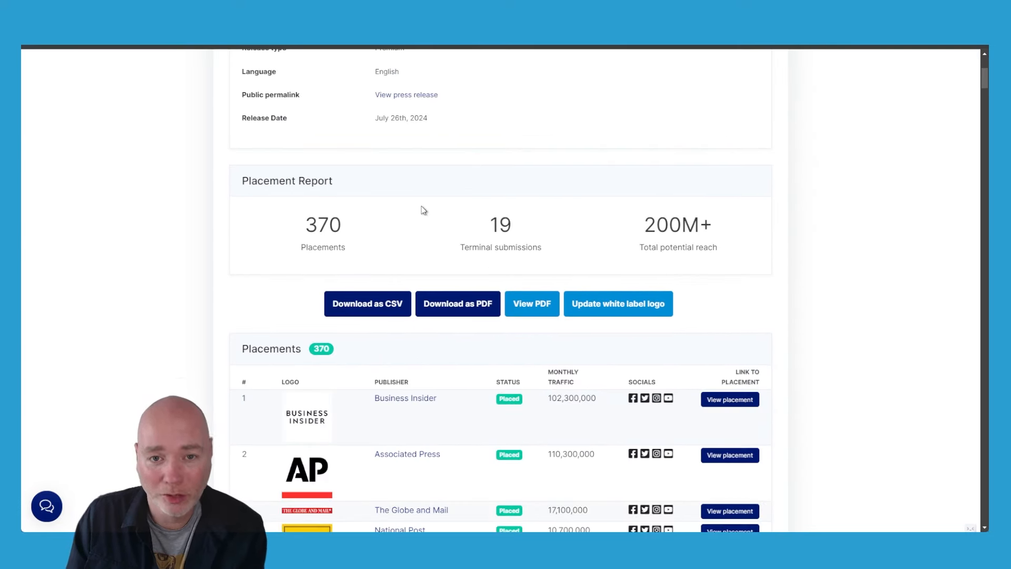
{"action": "mouse_move", "coordinate": [423, 206]}
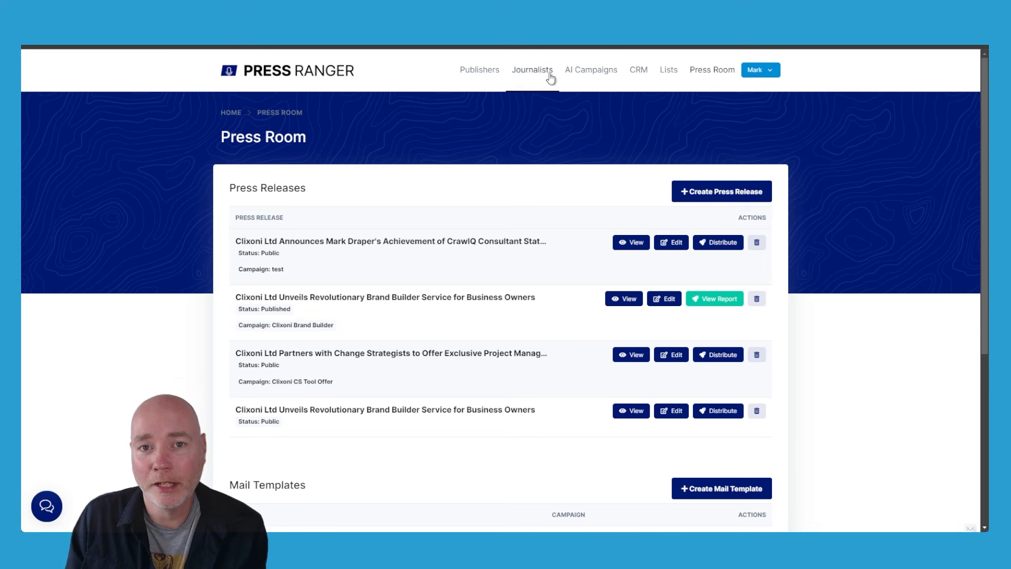
{"action": "left_click", "coordinate": [718, 241]}
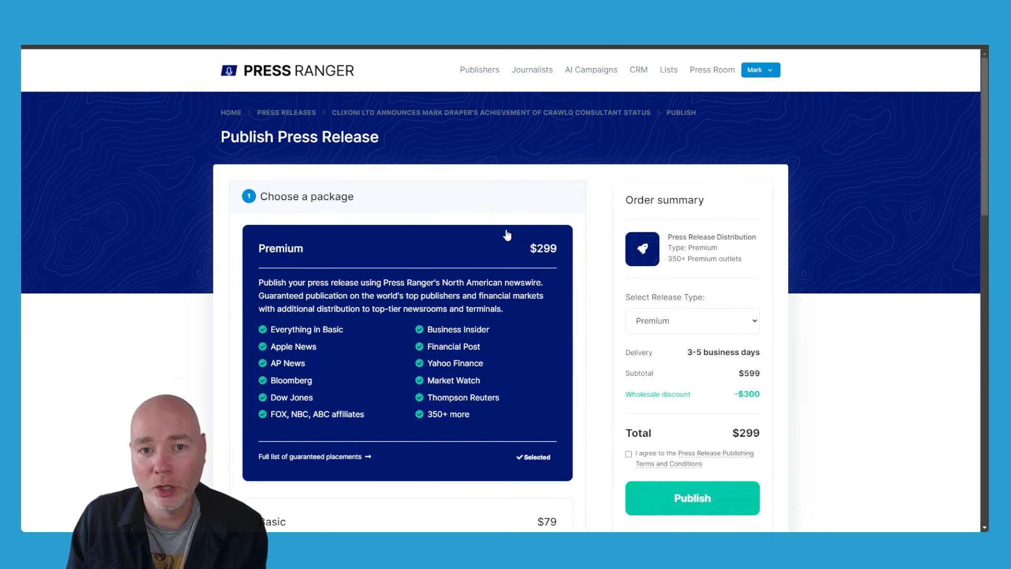